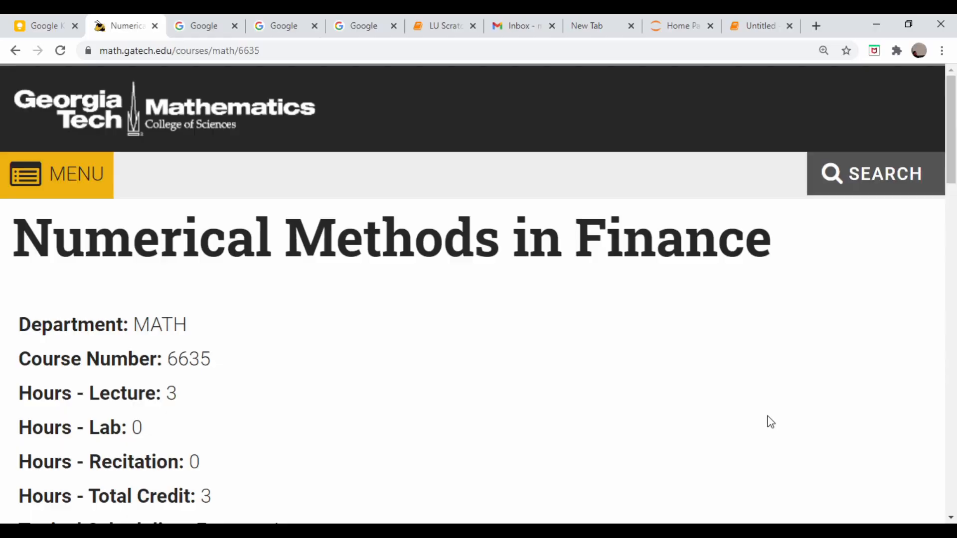
# Scroll the Numerical Methods in Finance page down to the Topic Outline section
pyautogui.scroll(-3)
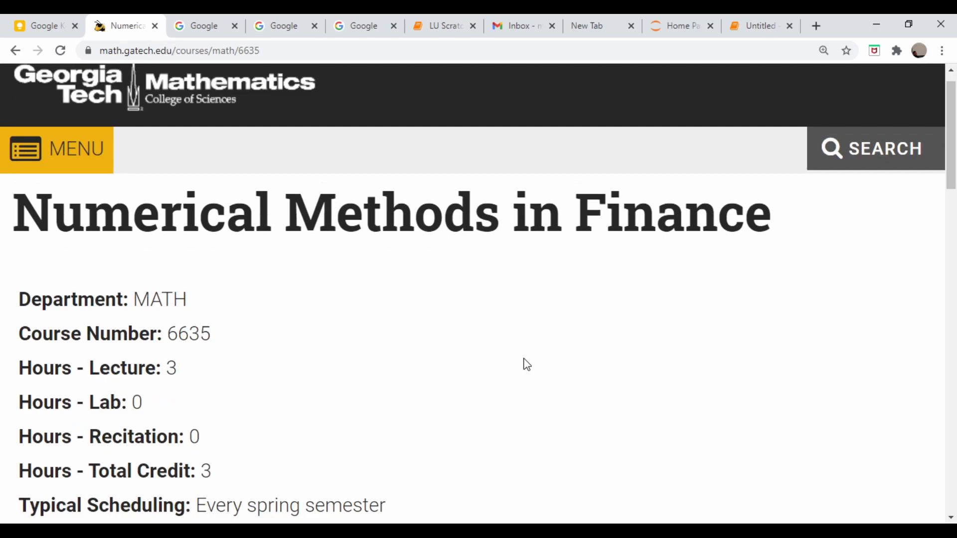
pyautogui.scroll(-3)
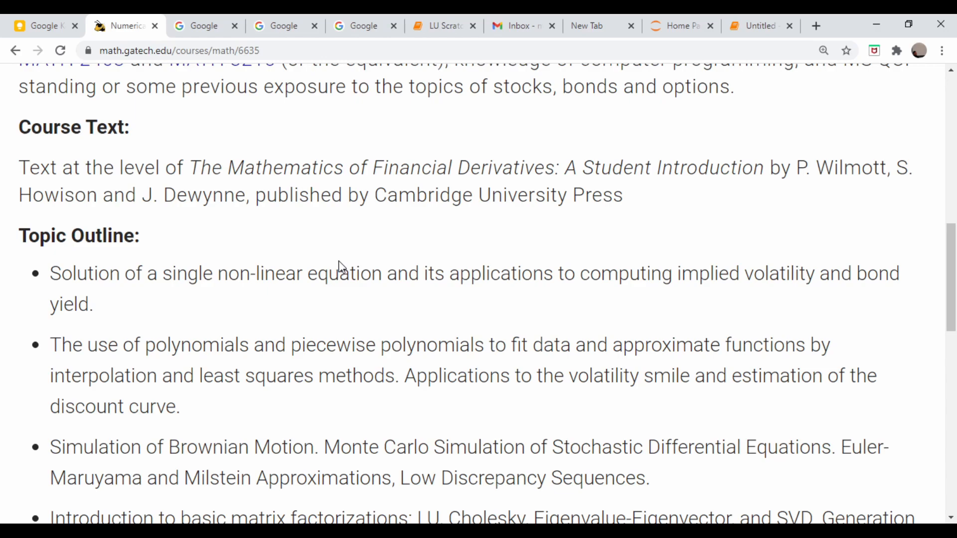
pyautogui.scroll(-3)
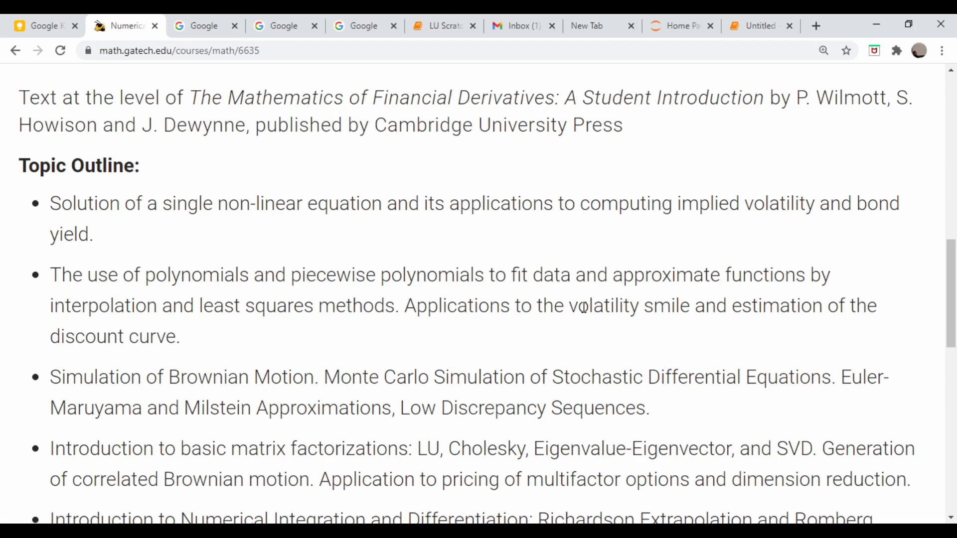
pyautogui.moveTo(515, 285)
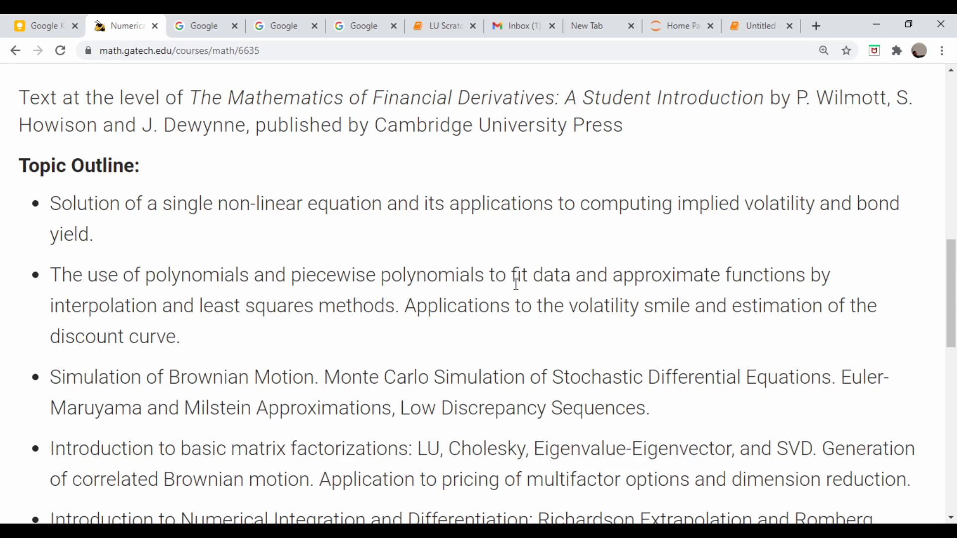
pyautogui.scroll(-3)
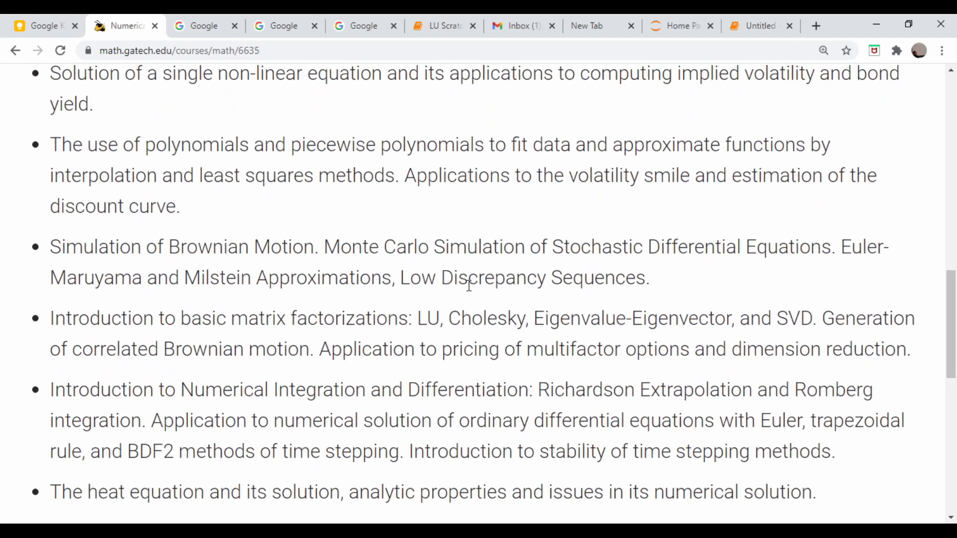
pyautogui.scroll(-3)
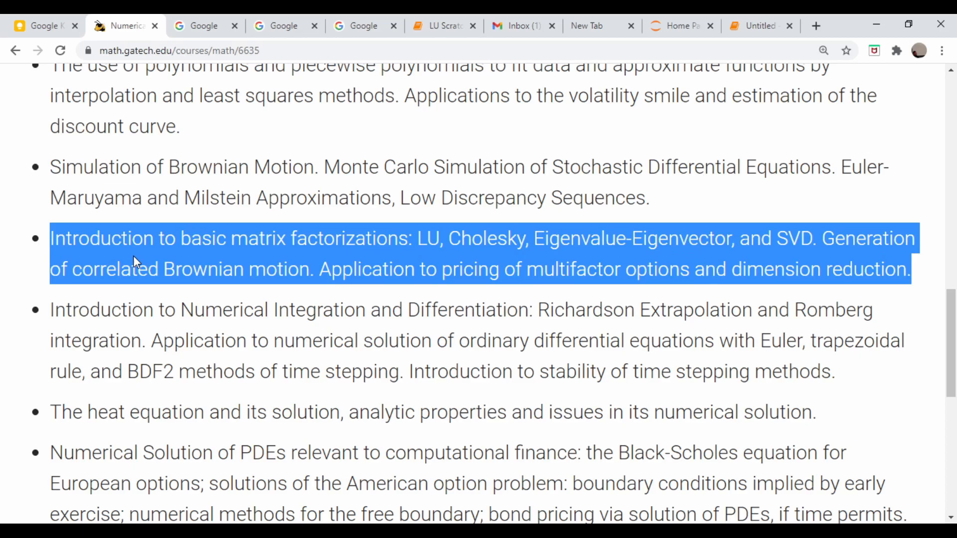
pyautogui.moveTo(780, 250)
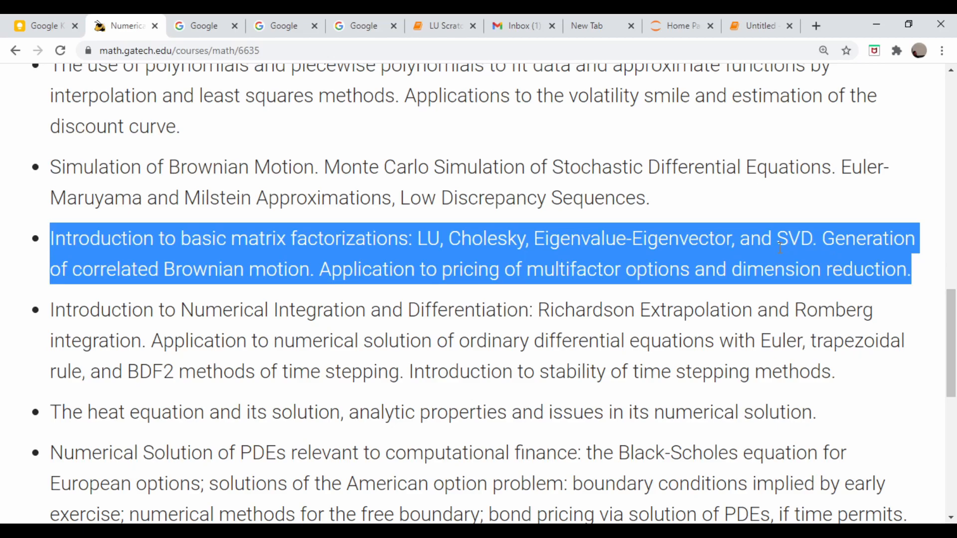
pyautogui.scroll(3)
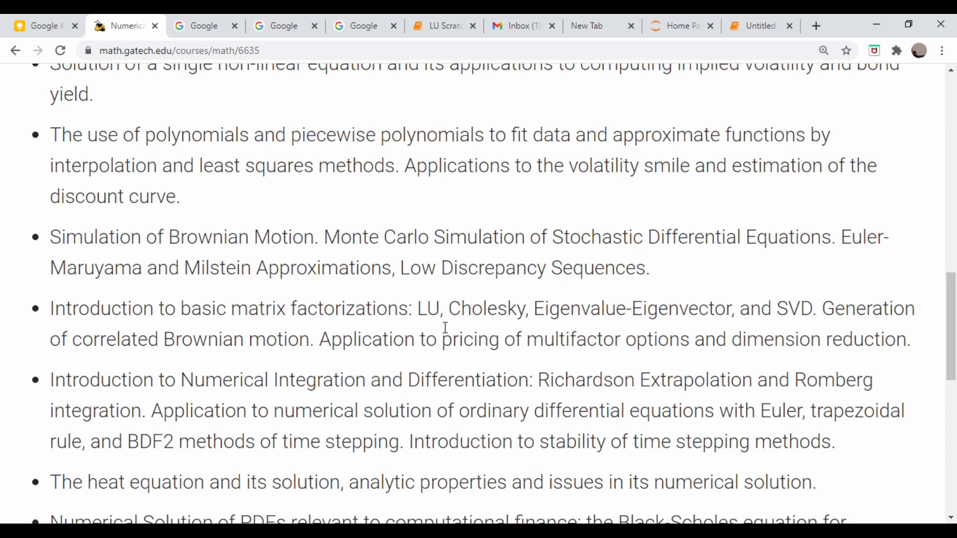
pyautogui.moveTo(485, 314)
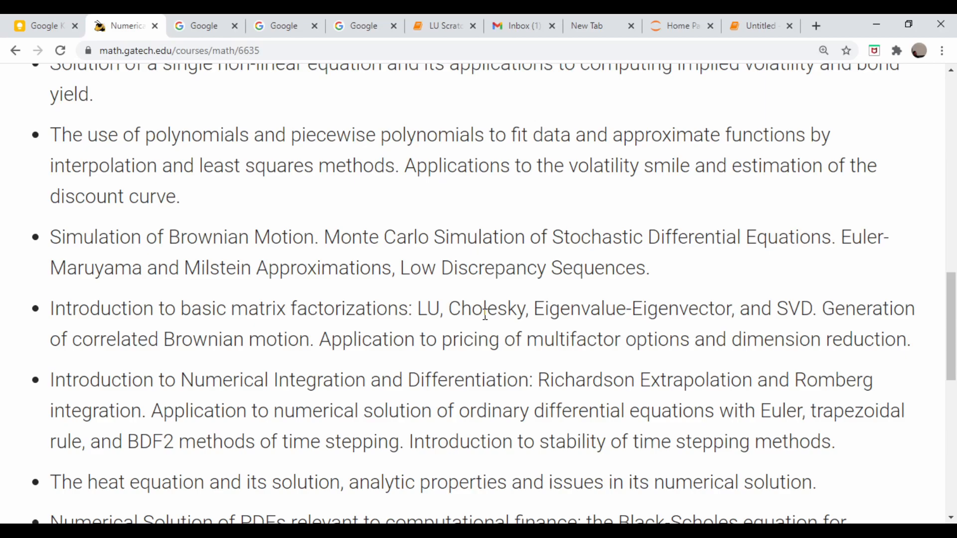
# Highlight factorization names (including SVD) in the matrix factorizations bullet, then leave the page
pyautogui.doubleClick(617, 308)
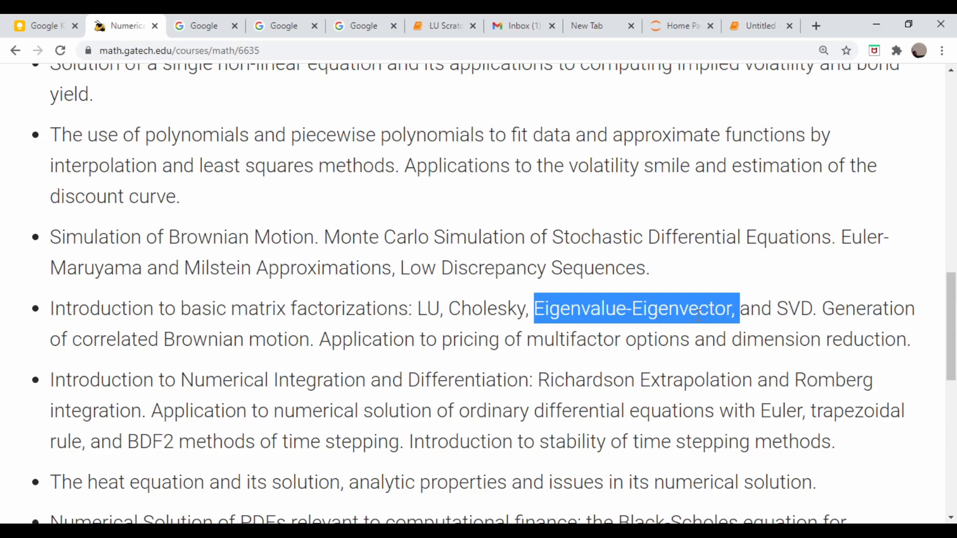
pyautogui.click(477, 339)
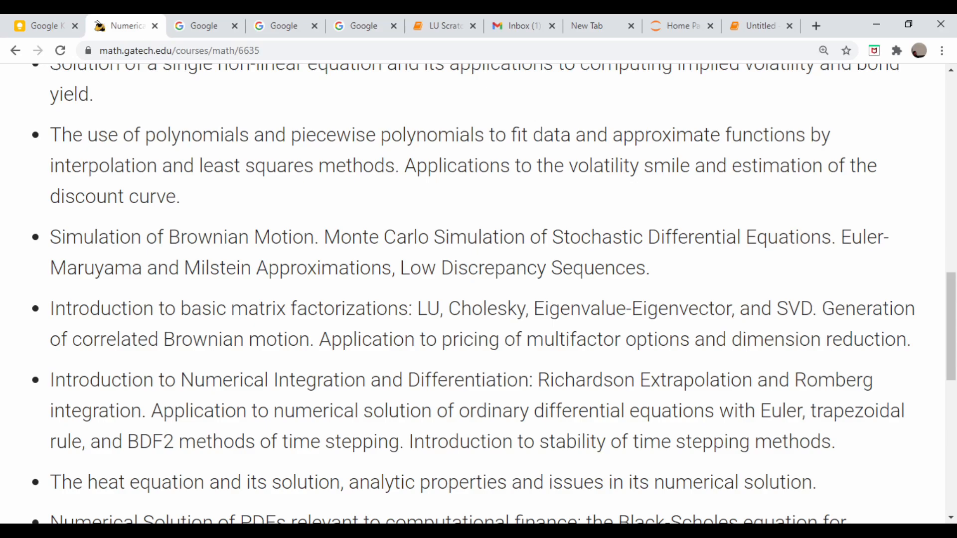
pyautogui.doubleClick(431, 309)
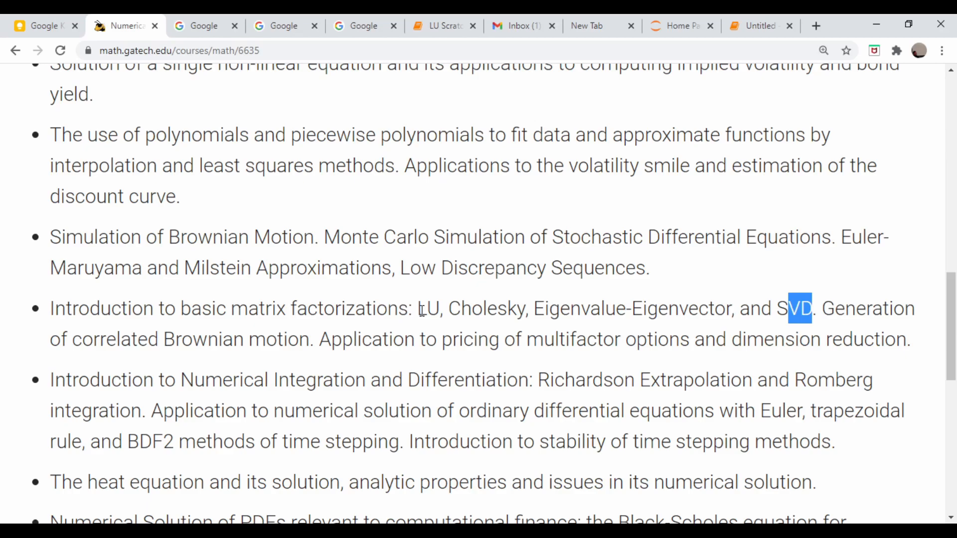
pyautogui.click(760, 26)
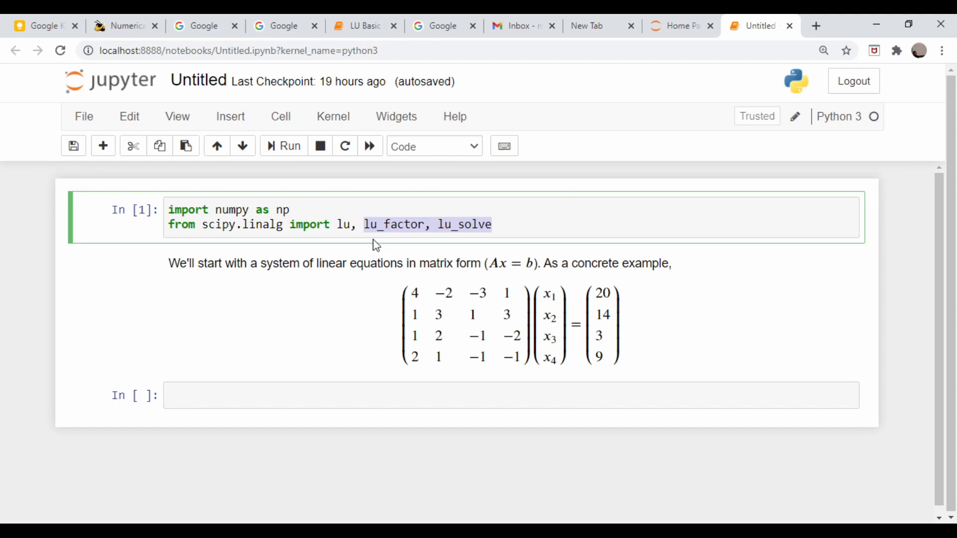
pyautogui.moveTo(485, 318)
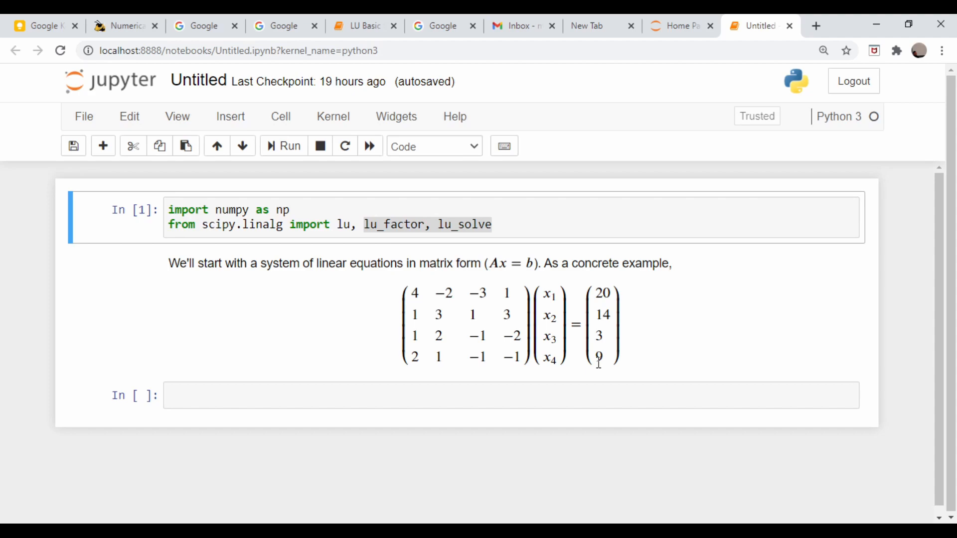
pyautogui.moveTo(573, 369)
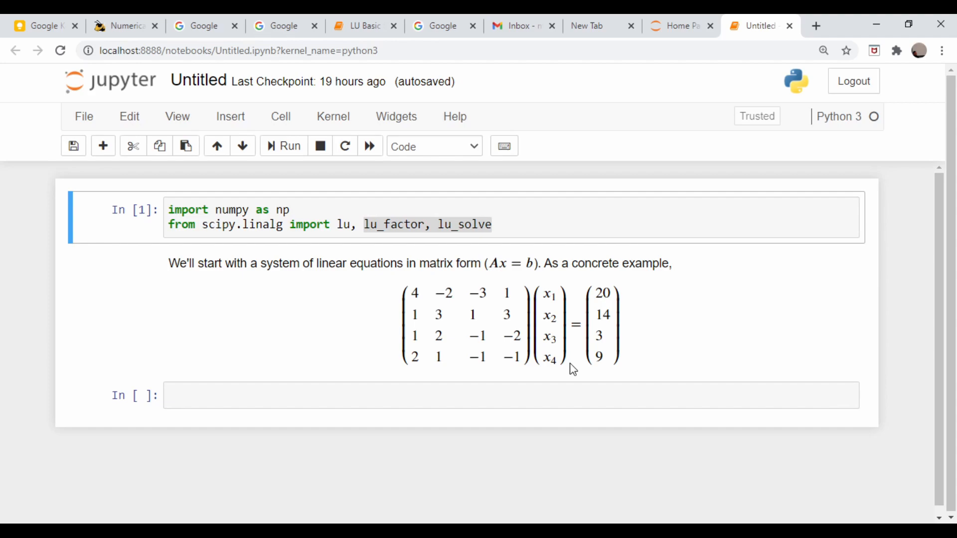
pyautogui.moveTo(436, 320)
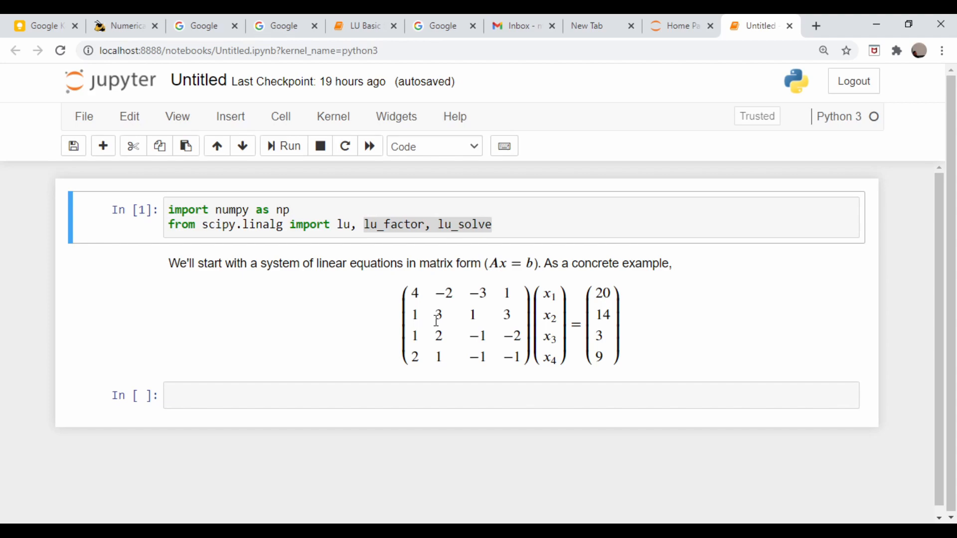
pyautogui.moveTo(429, 311)
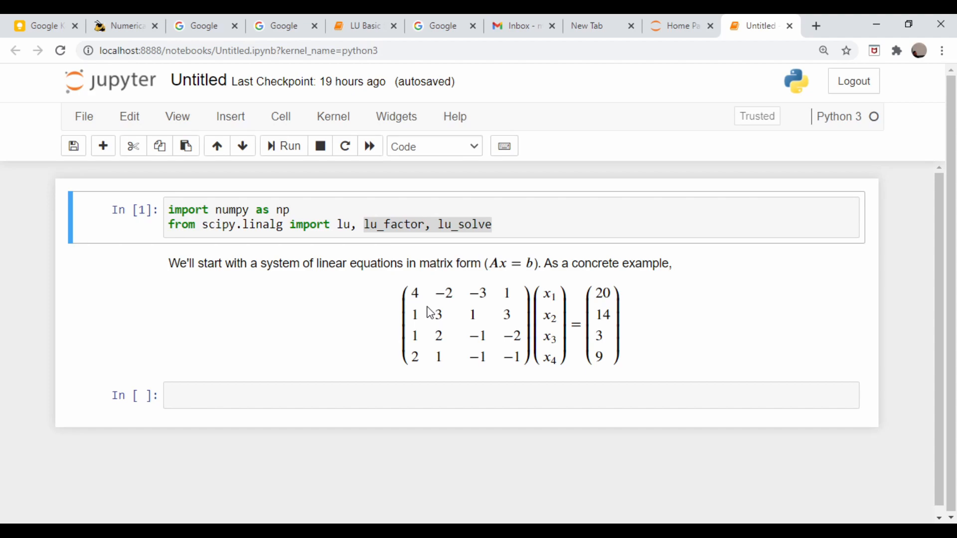
pyautogui.moveTo(454, 324)
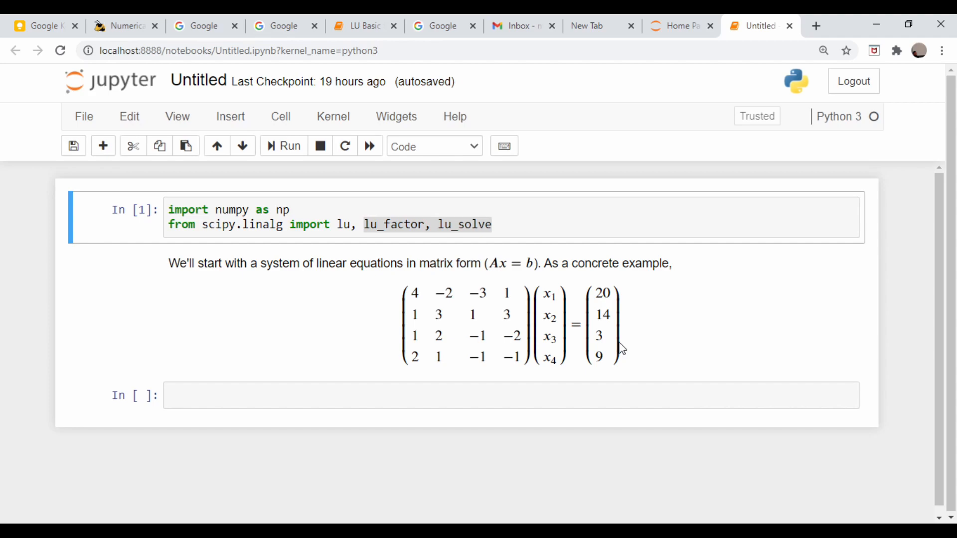
pyautogui.moveTo(490, 267)
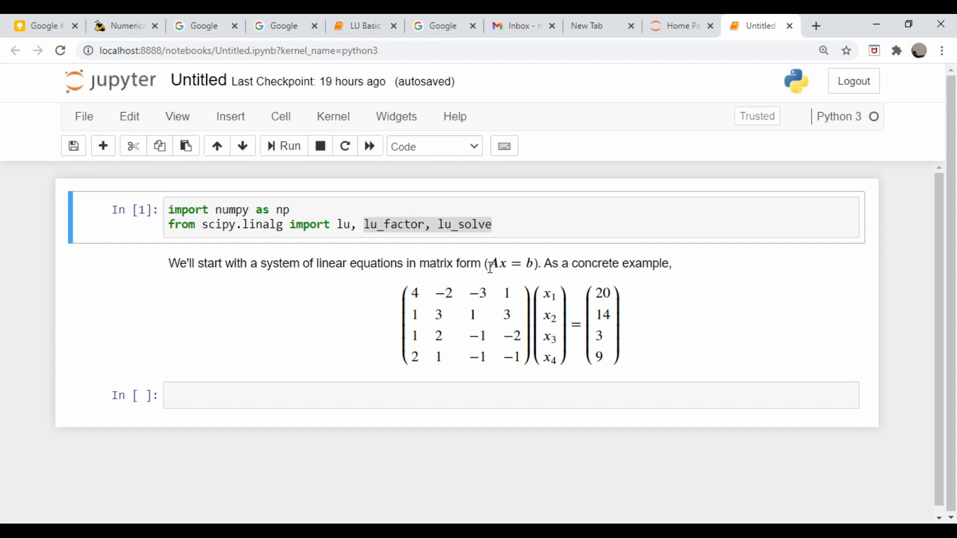
pyautogui.moveTo(434, 327)
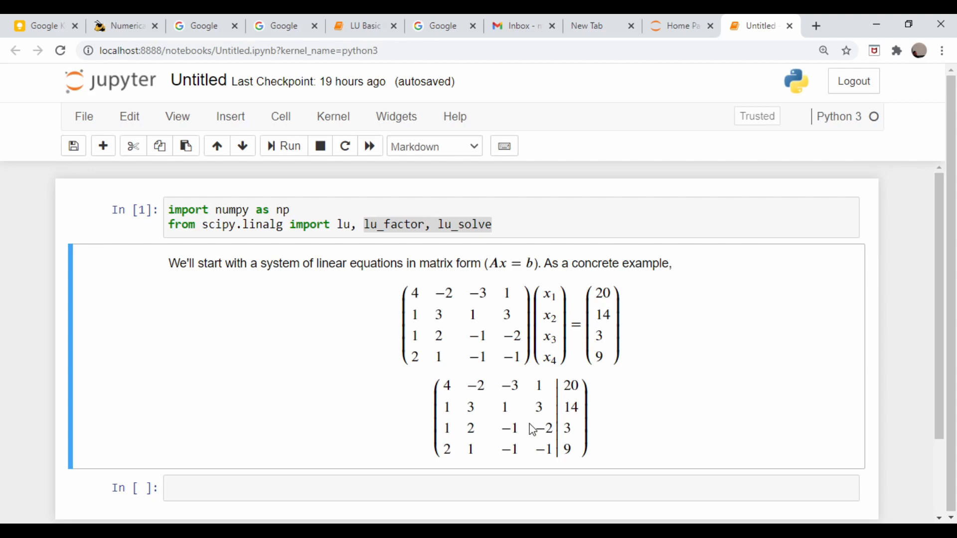
pyautogui.moveTo(468, 348)
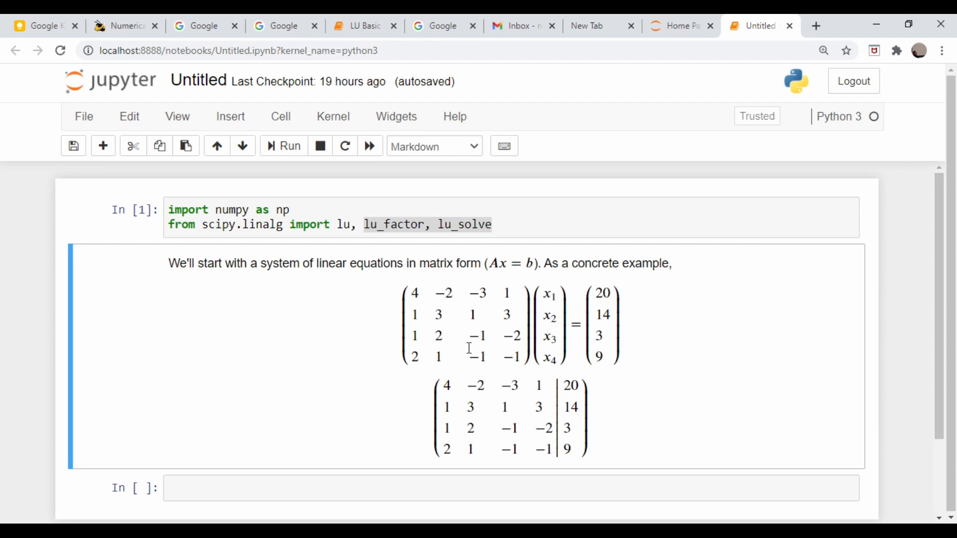
# Scroll down to view the rendered 4×4 system Ax = b and its augmented matrix
pyautogui.scroll(-3)
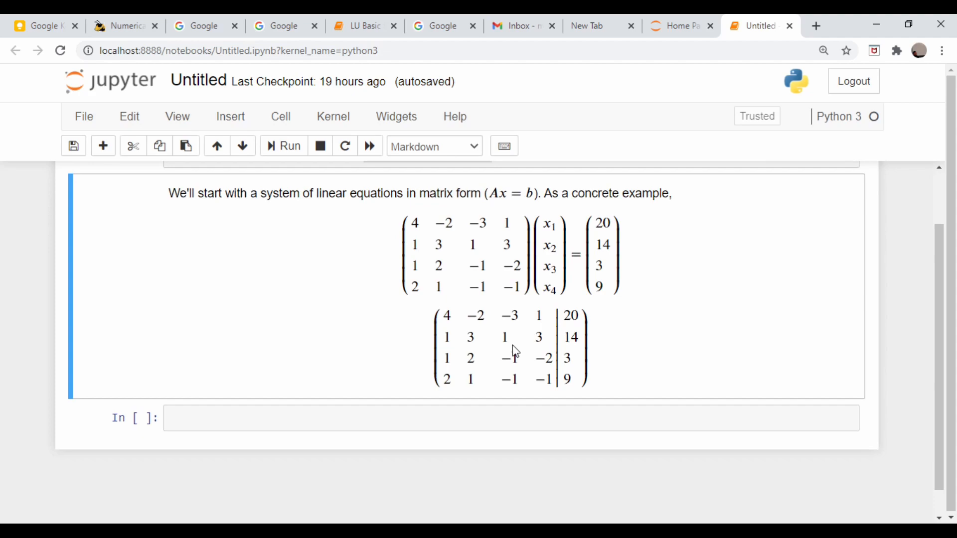
pyautogui.moveTo(533, 360)
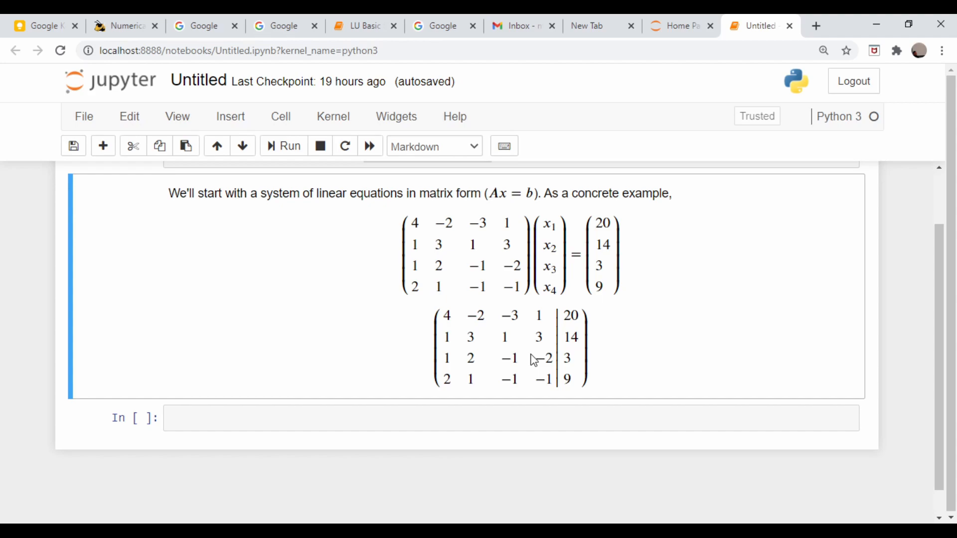
pyautogui.moveTo(467, 365)
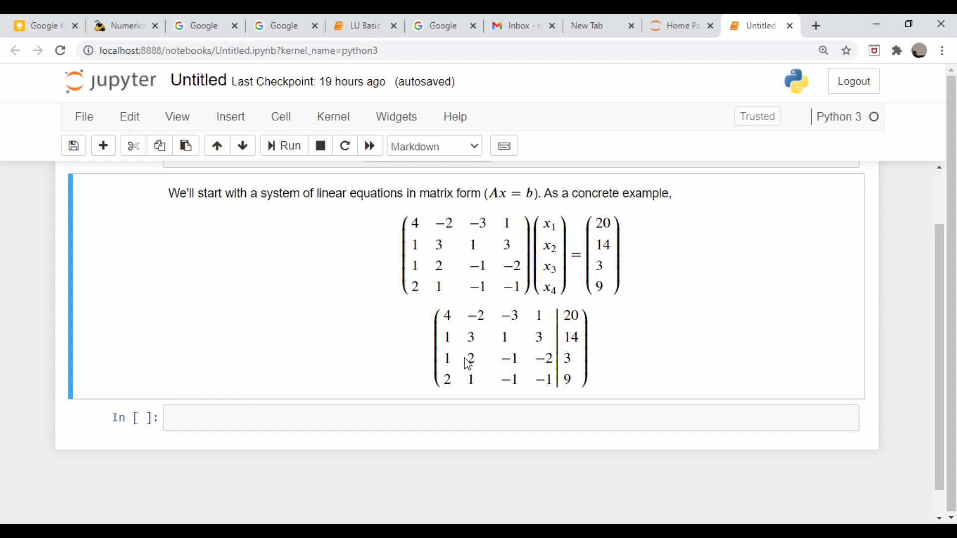
pyautogui.moveTo(493, 365)
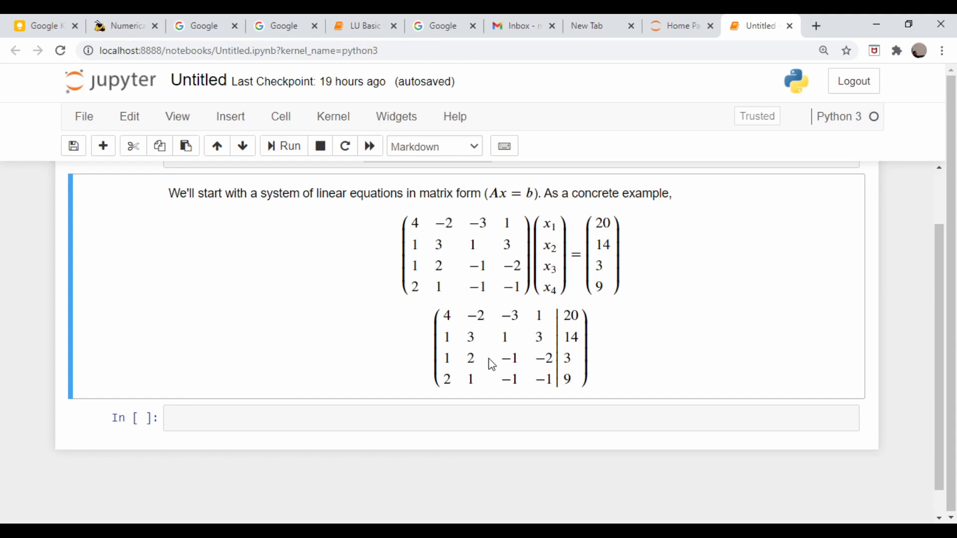
pyautogui.moveTo(659, 342)
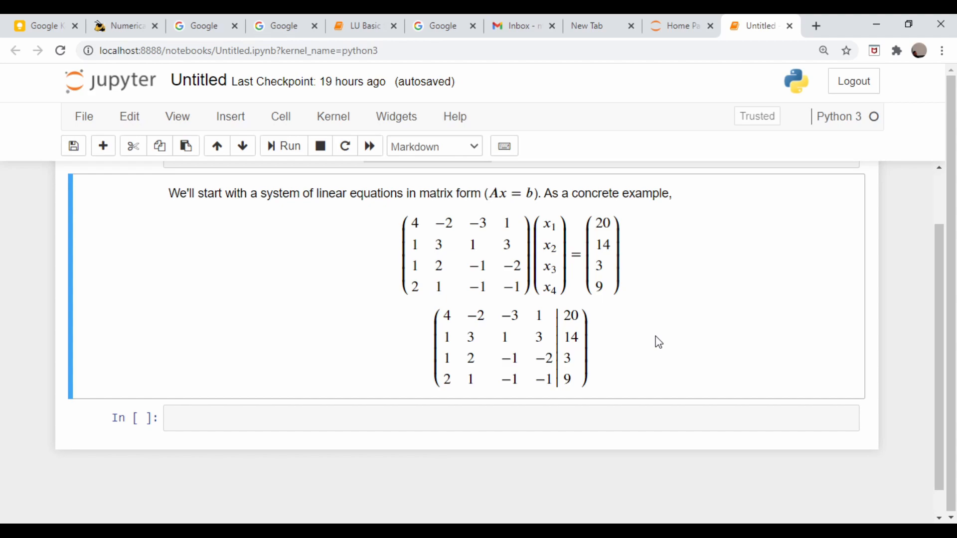
pyautogui.moveTo(470, 296)
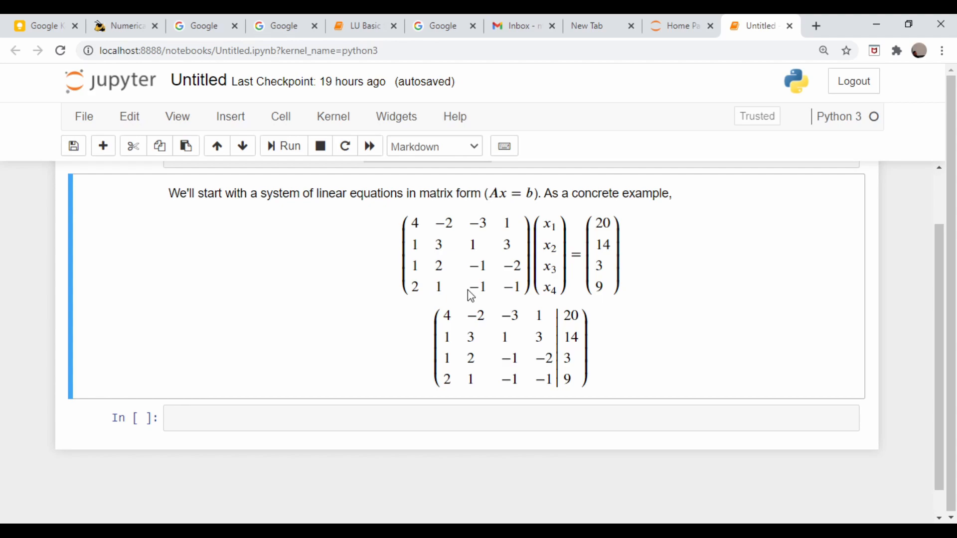
pyautogui.moveTo(516, 353)
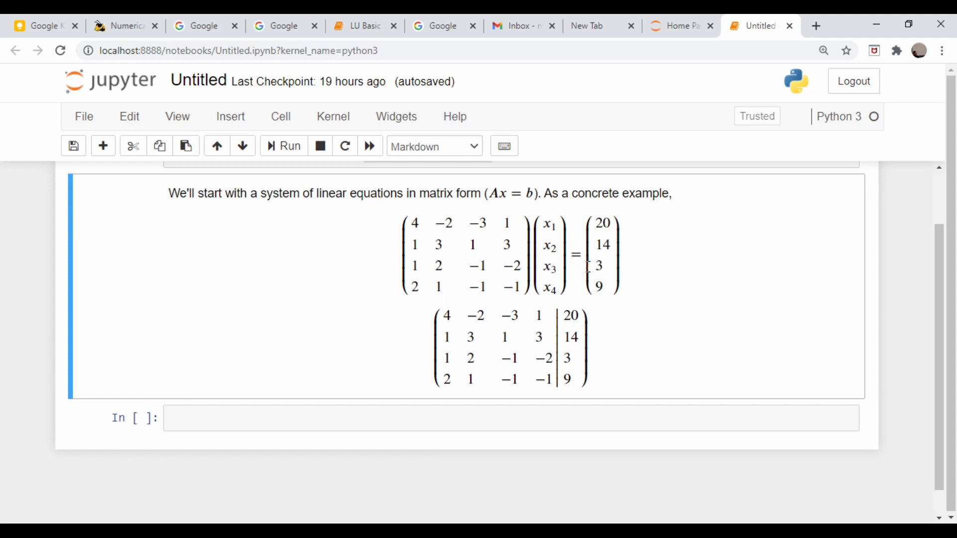
pyautogui.moveTo(526, 372)
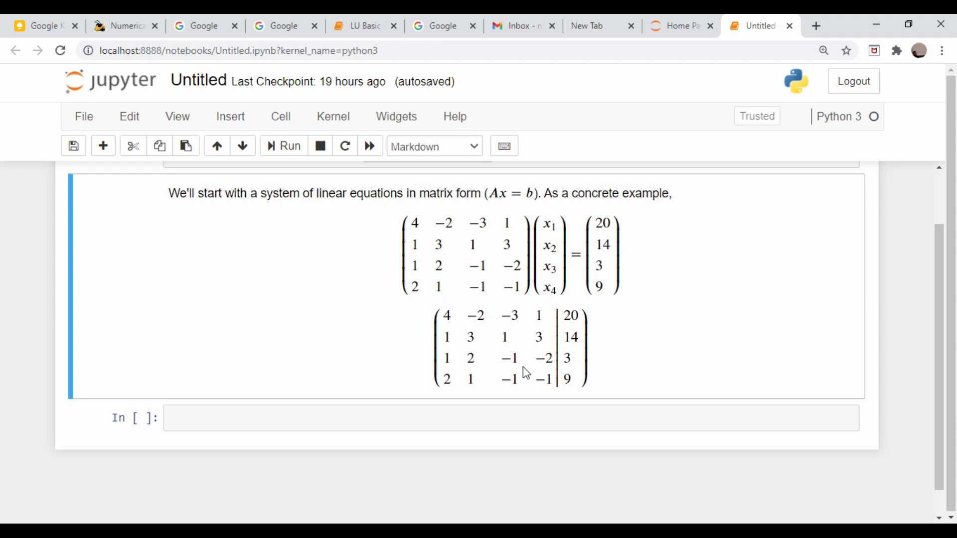
pyautogui.moveTo(467, 359)
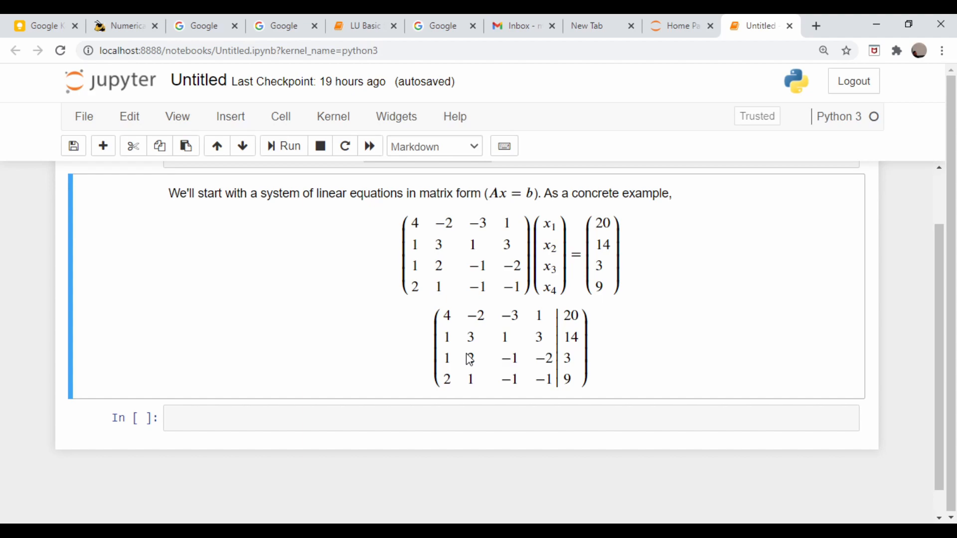
pyautogui.moveTo(395, 278)
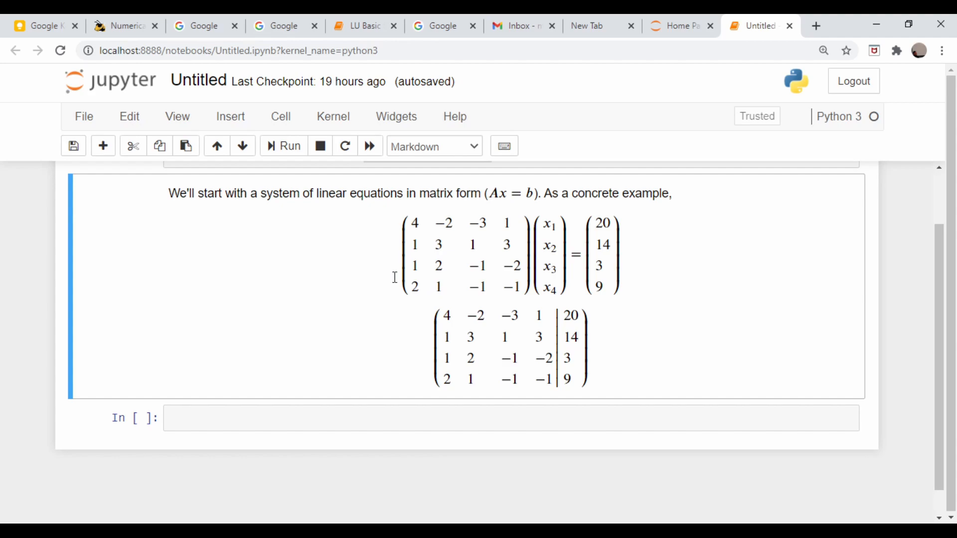
pyautogui.moveTo(482, 358)
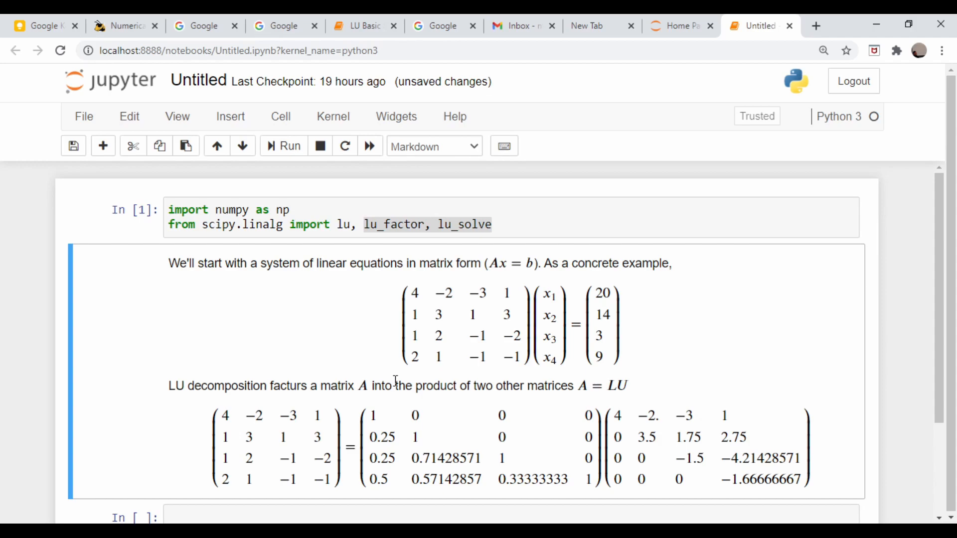
pyautogui.moveTo(632, 396)
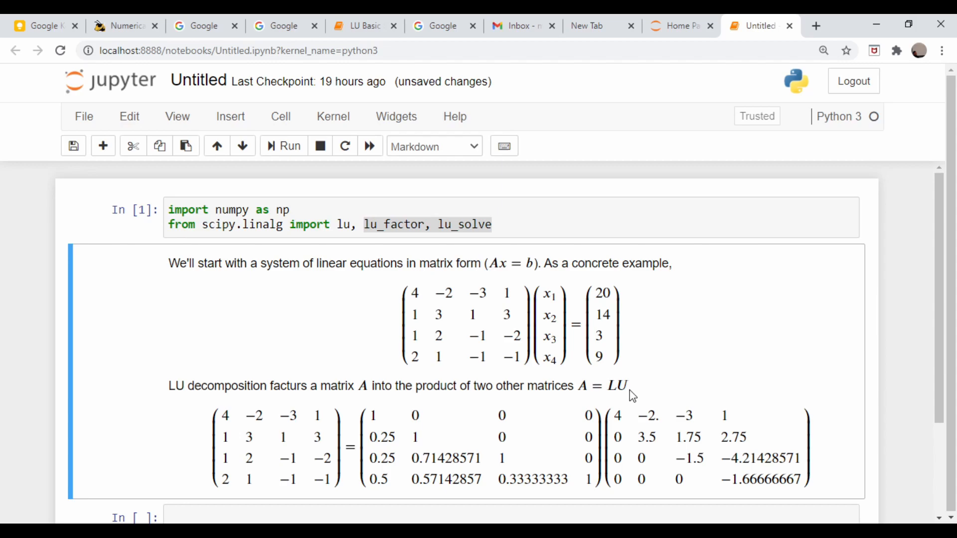
# Scroll through the markdown showing A factored into numeric L and U matrices
pyautogui.scroll(-3)
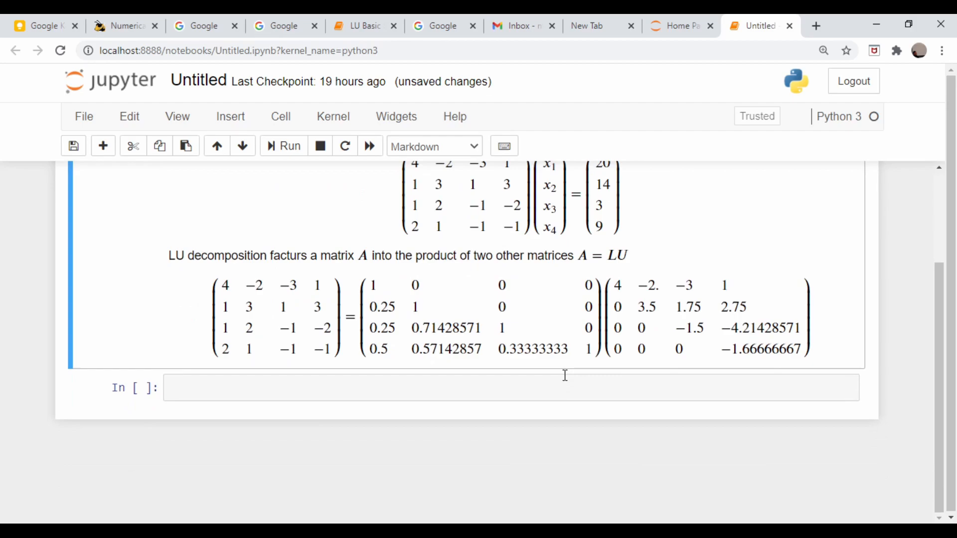
pyautogui.moveTo(536, 316)
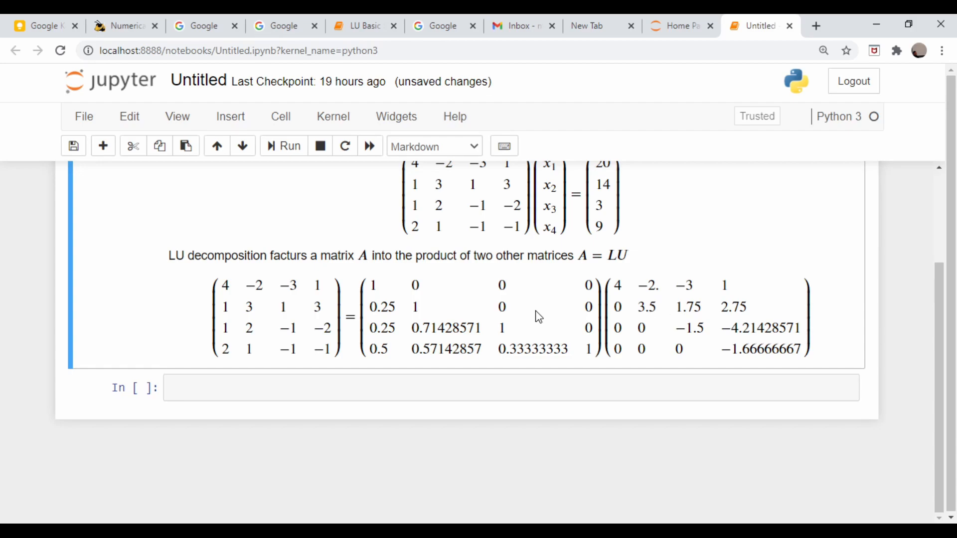
pyautogui.moveTo(382, 288)
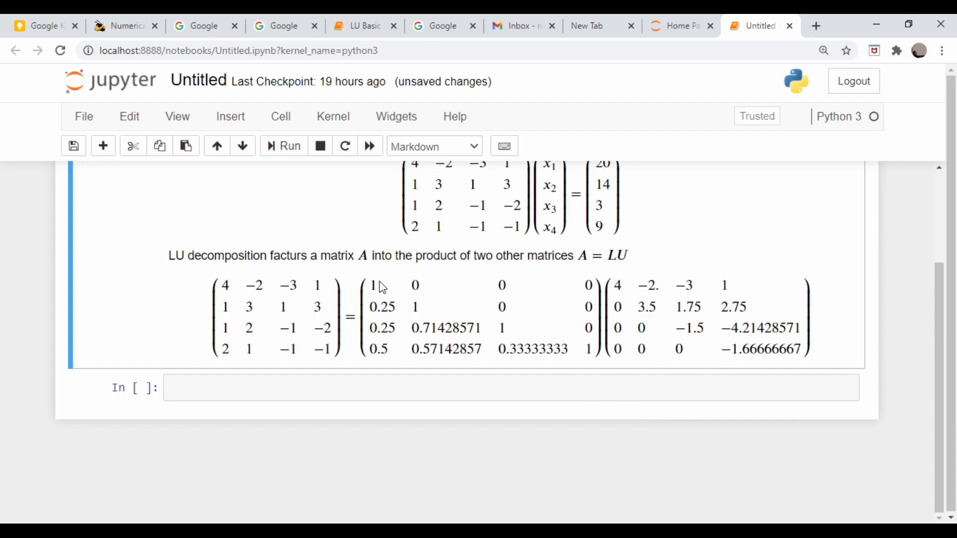
pyautogui.moveTo(560, 288)
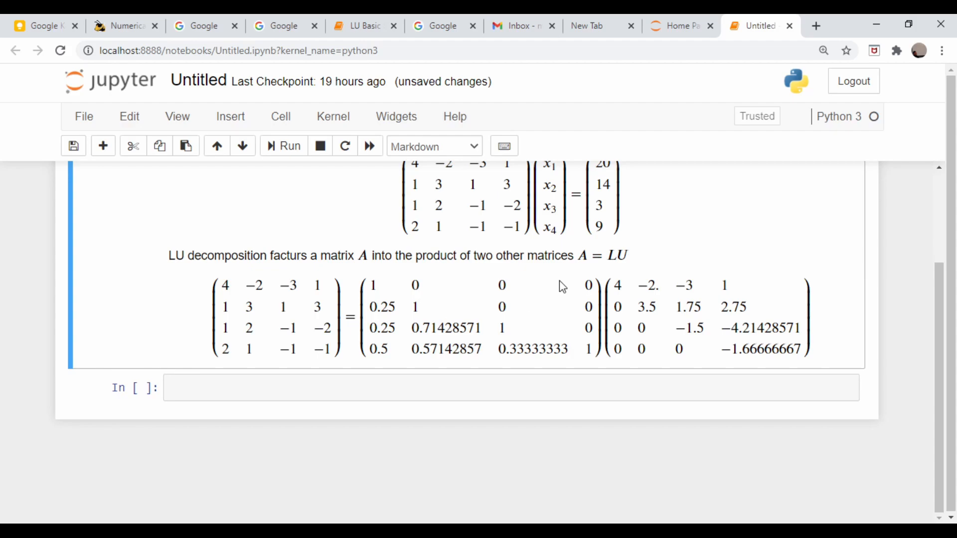
pyautogui.moveTo(535, 338)
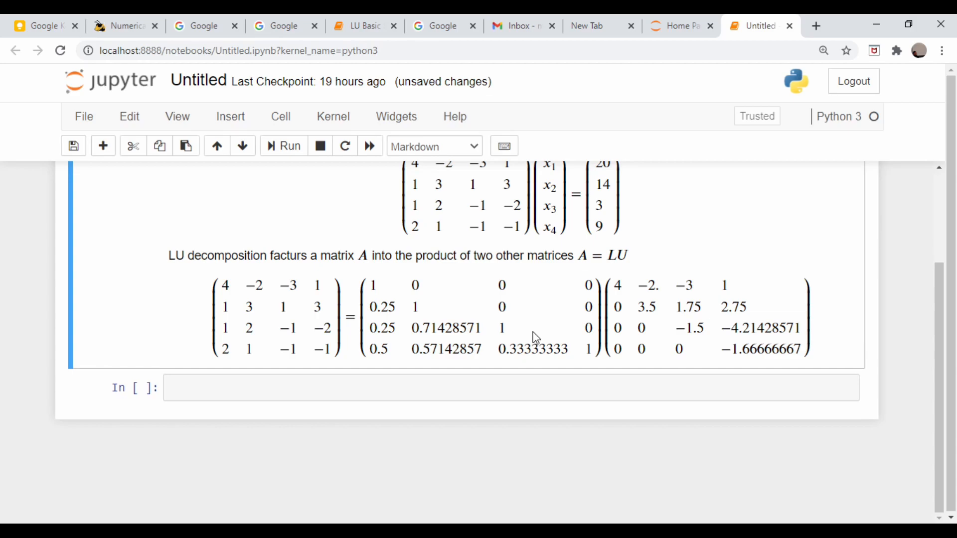
pyautogui.moveTo(638, 299)
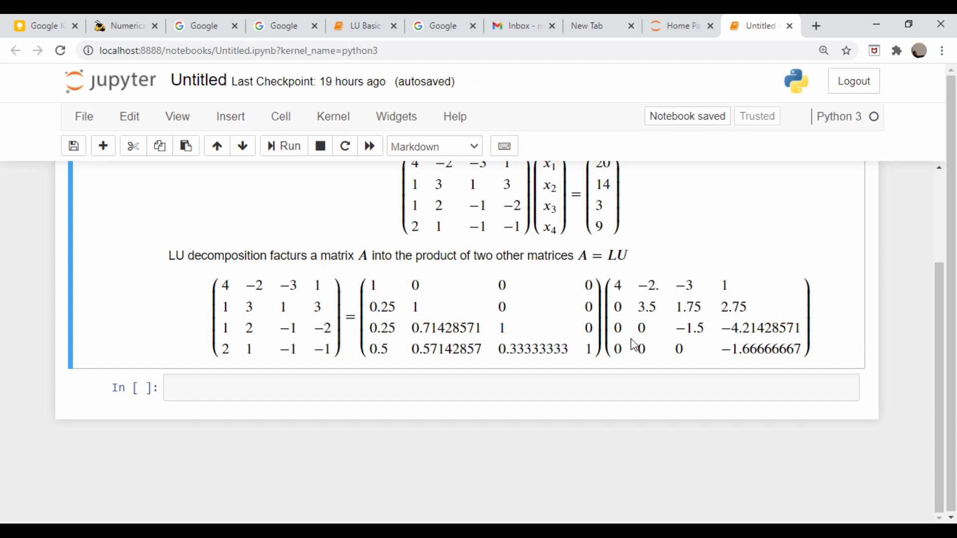
pyautogui.scroll(3)
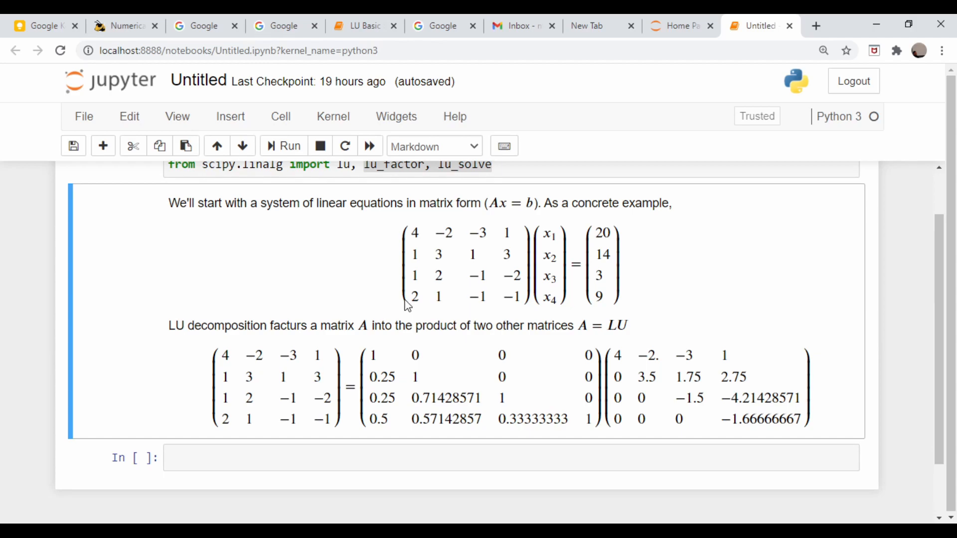
pyautogui.scroll(-3)
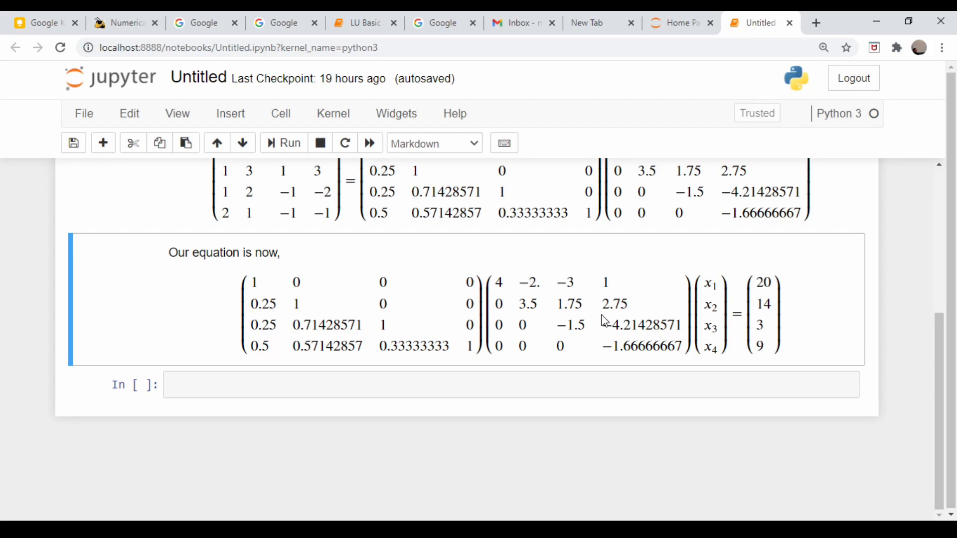
pyautogui.moveTo(573, 302)
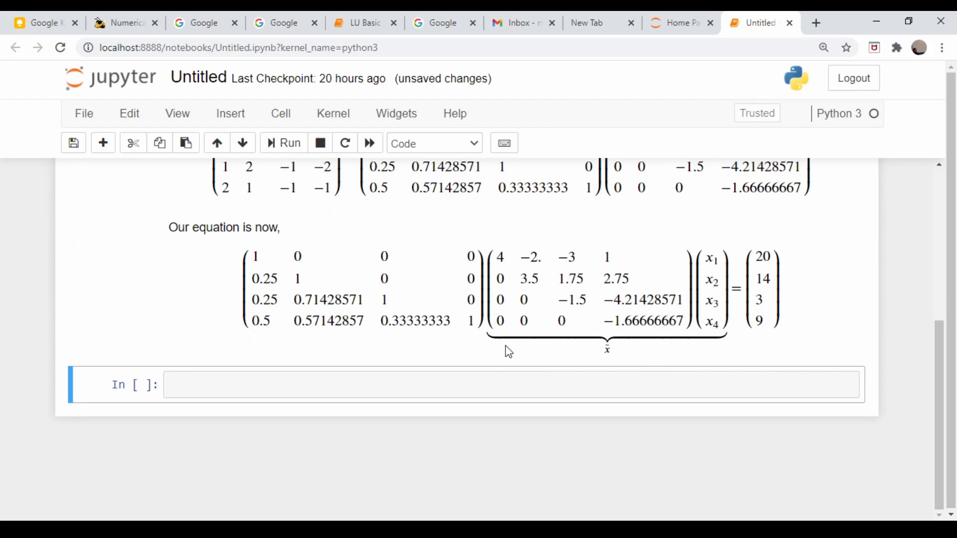
pyautogui.moveTo(638, 300)
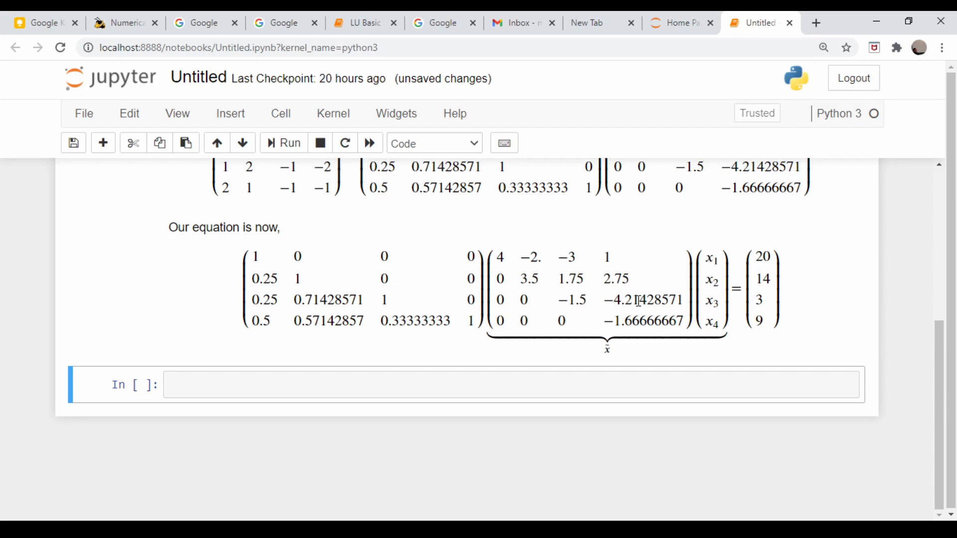
pyautogui.moveTo(649, 412)
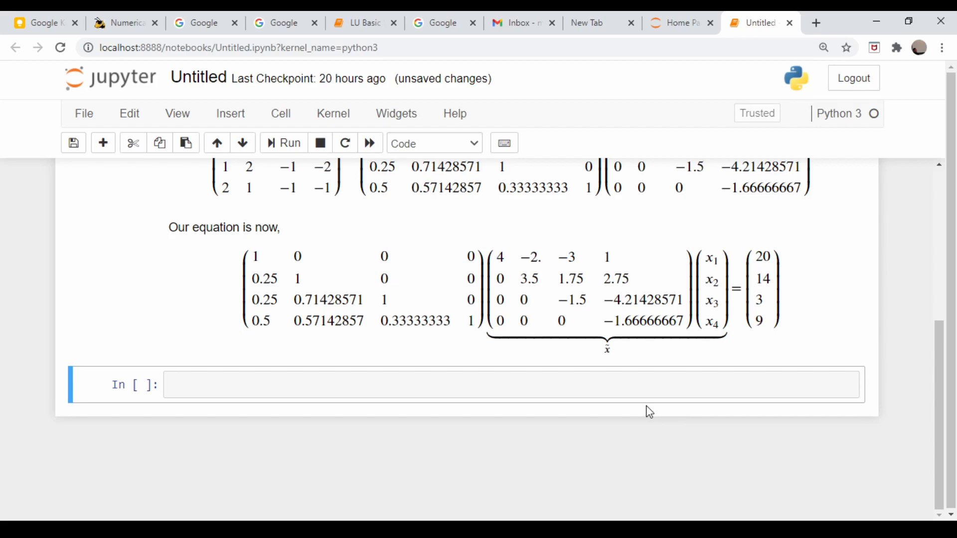
# Scroll down to the new L x̃ = b section solved by forward substitution
pyautogui.scroll(-3)
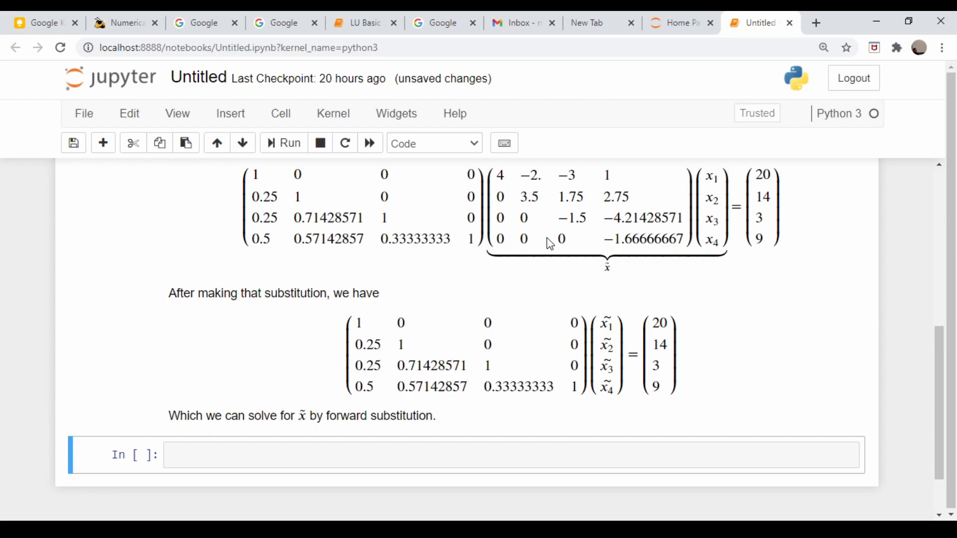
pyautogui.moveTo(517, 340)
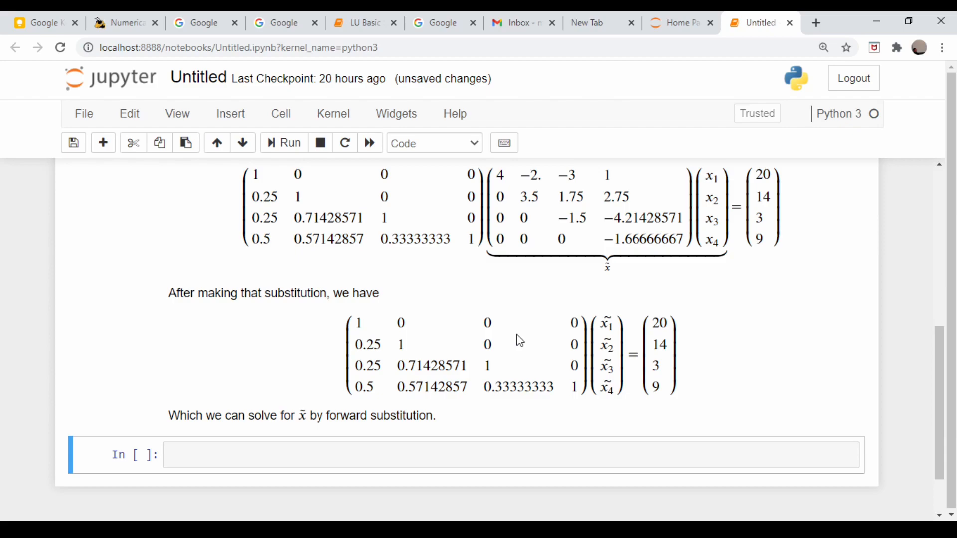
pyautogui.moveTo(606, 330)
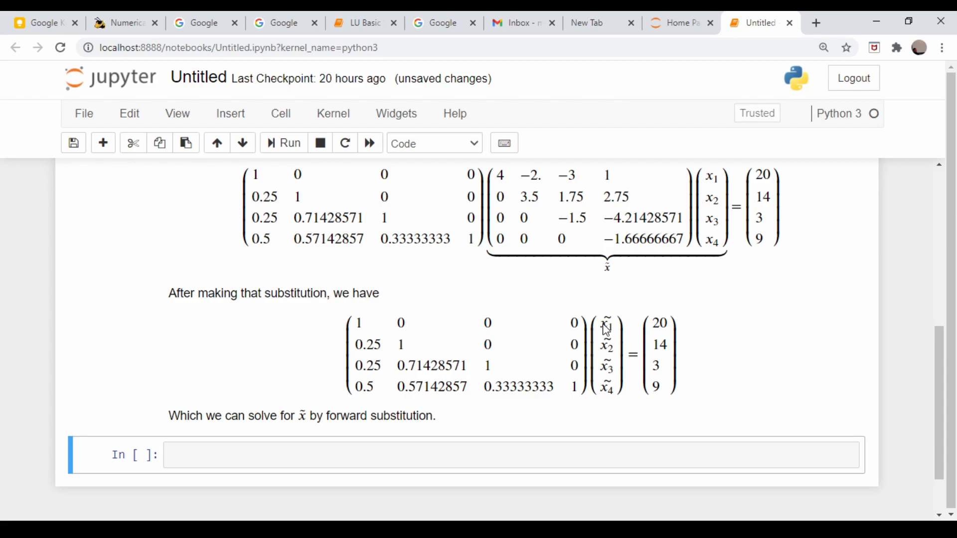
pyautogui.moveTo(662, 317)
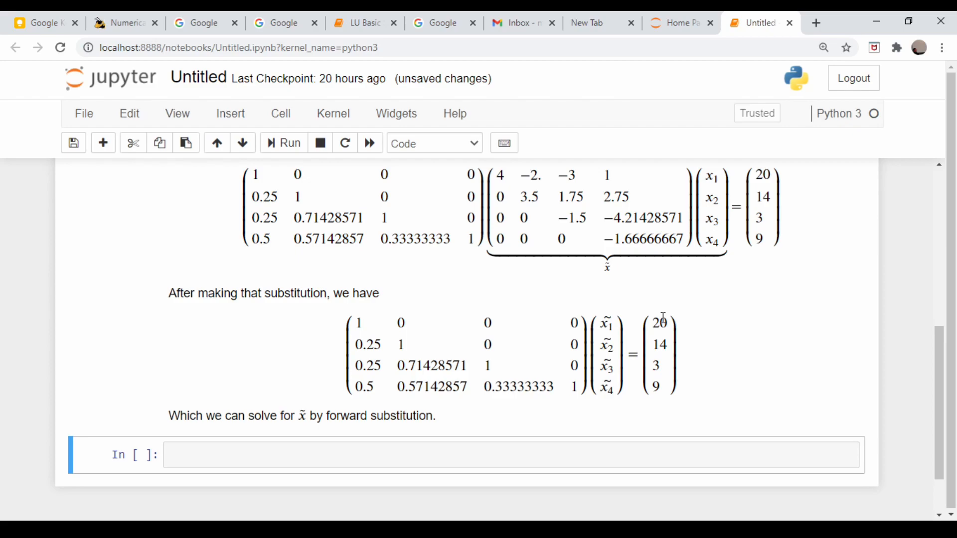
pyautogui.moveTo(402, 317)
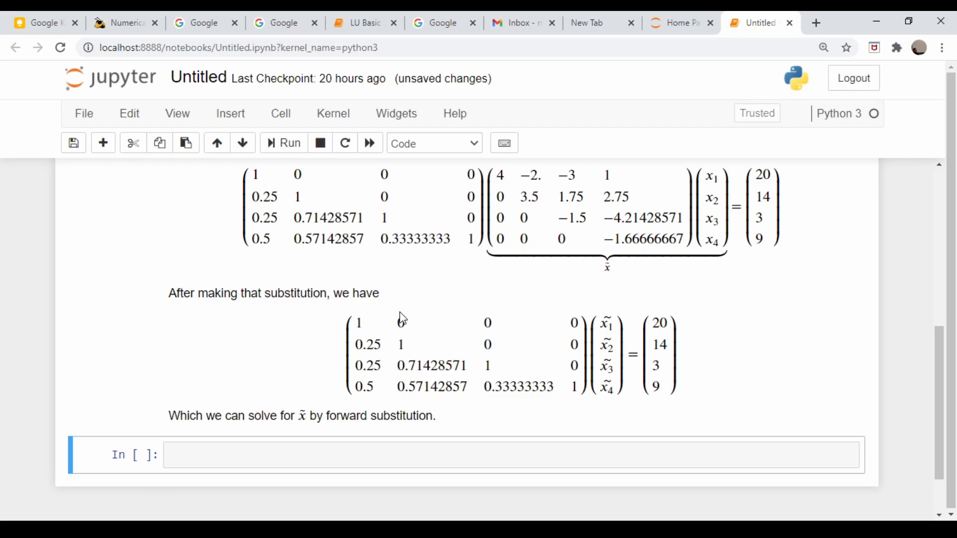
pyautogui.moveTo(618, 351)
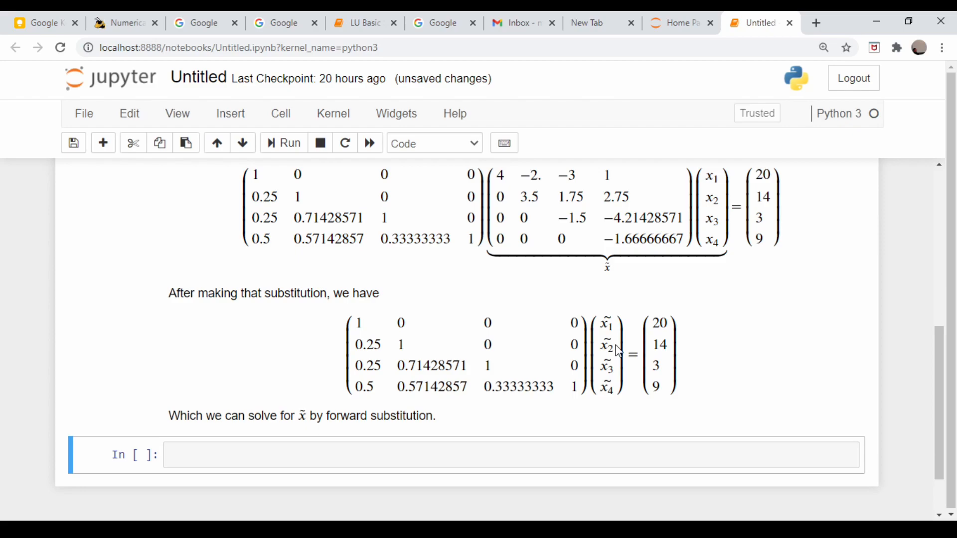
pyautogui.moveTo(518, 372)
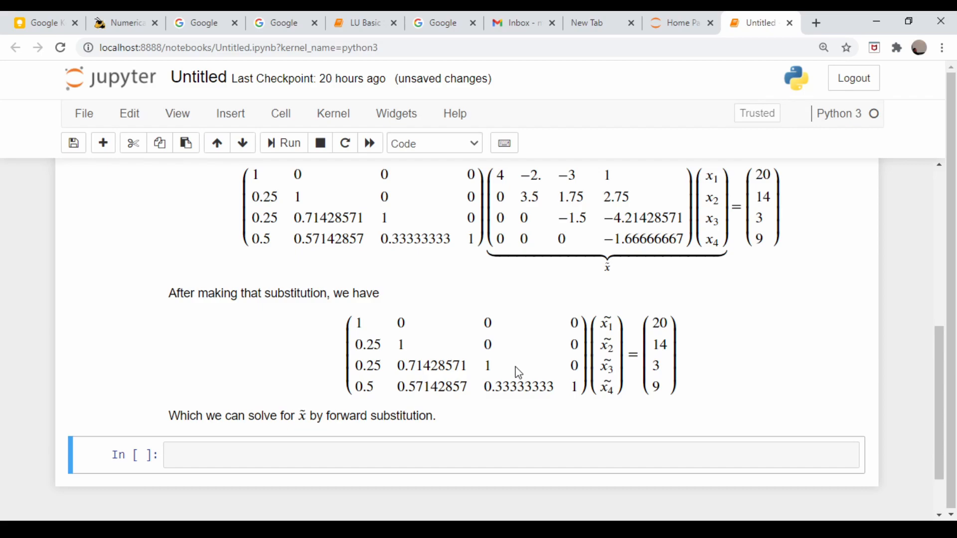
pyautogui.moveTo(604, 365)
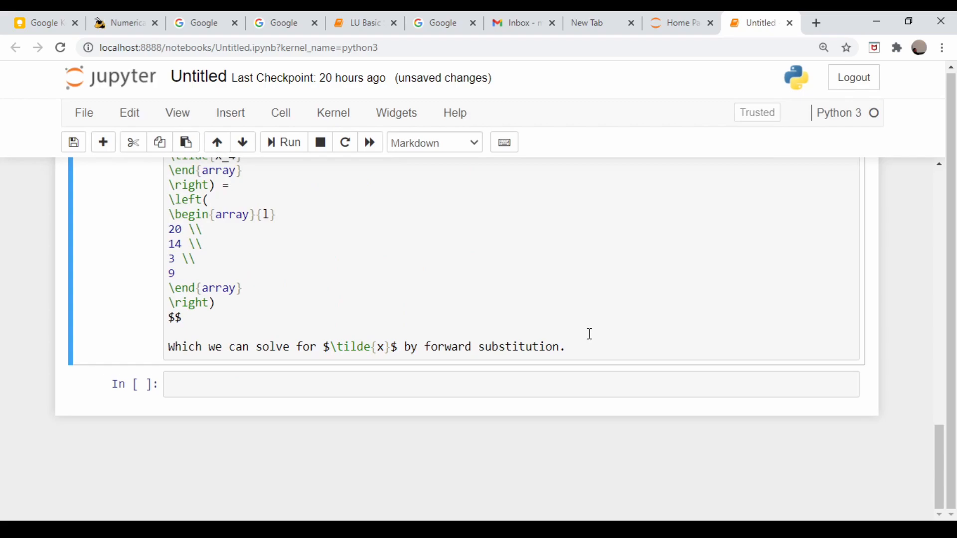
# Place the cursor after the forward substitution sentence to add U x = x̃
pyautogui.click(283, 143)
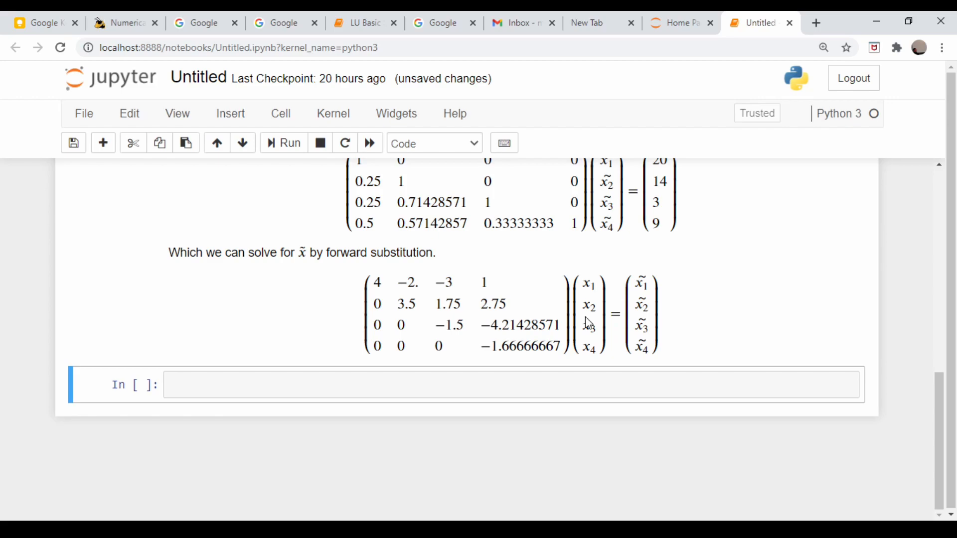
pyautogui.moveTo(644, 287)
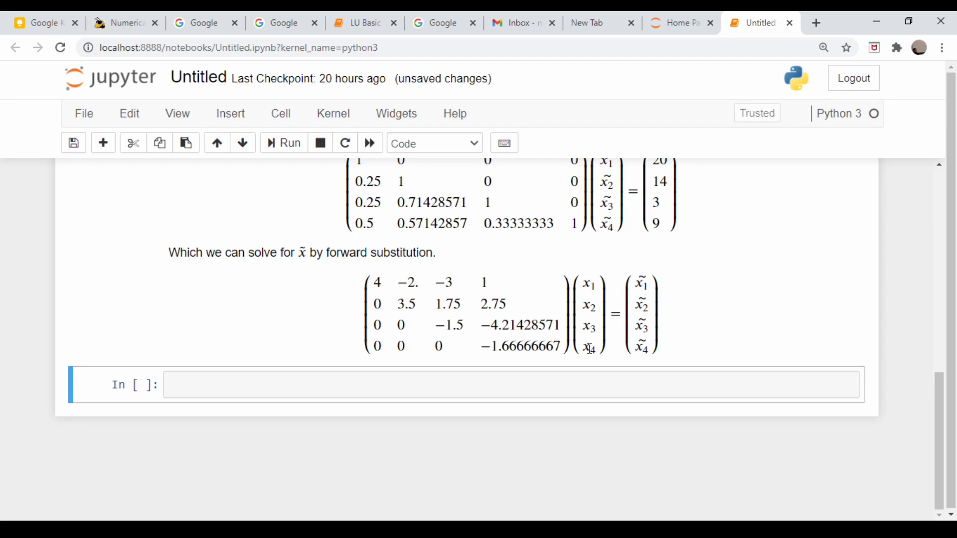
# Scroll up and down to review the rendered derivation ending with U·x = x̃
pyautogui.scroll(3)
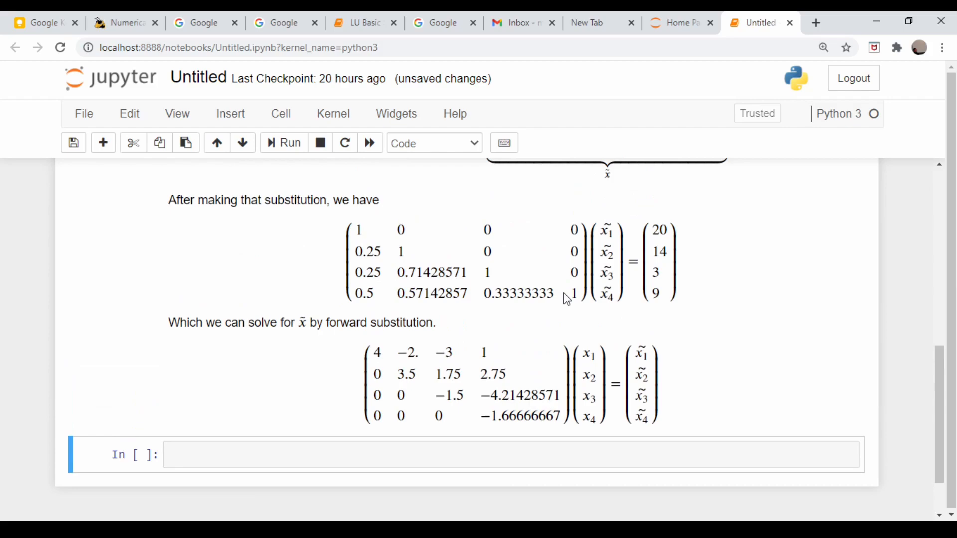
pyautogui.scroll(-3)
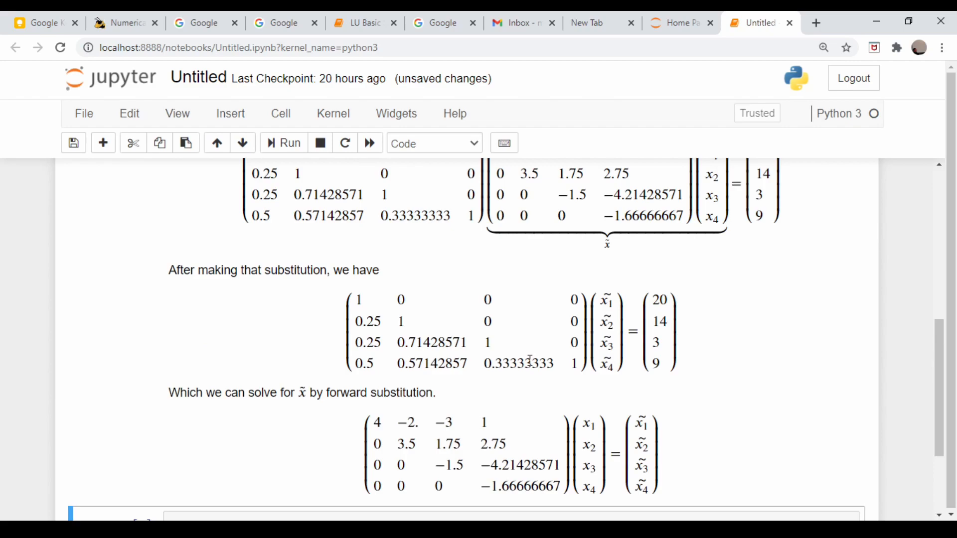
pyautogui.scroll(3)
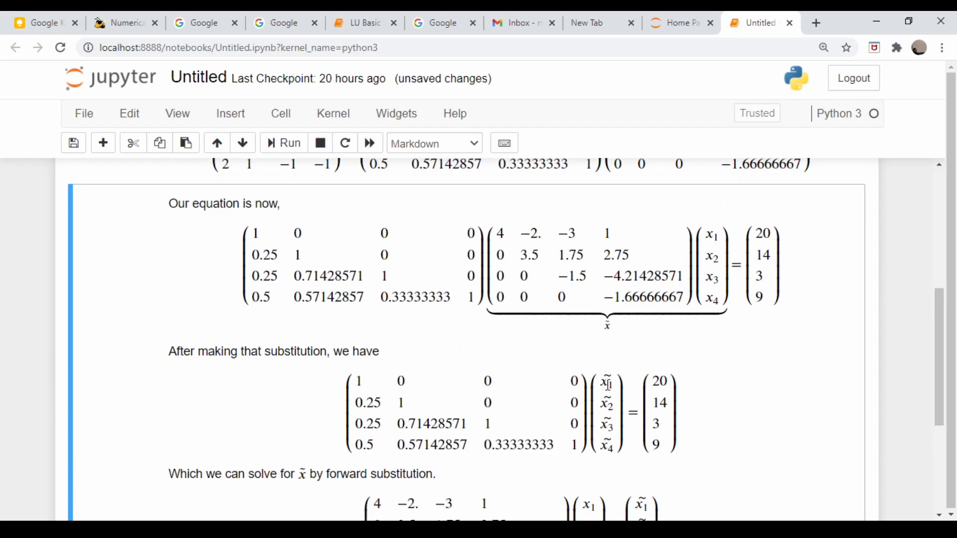
# Run the new code cell defining the 4×4 matrix A and vector b (20, 14, 3, 9)
pyautogui.scroll(-3)
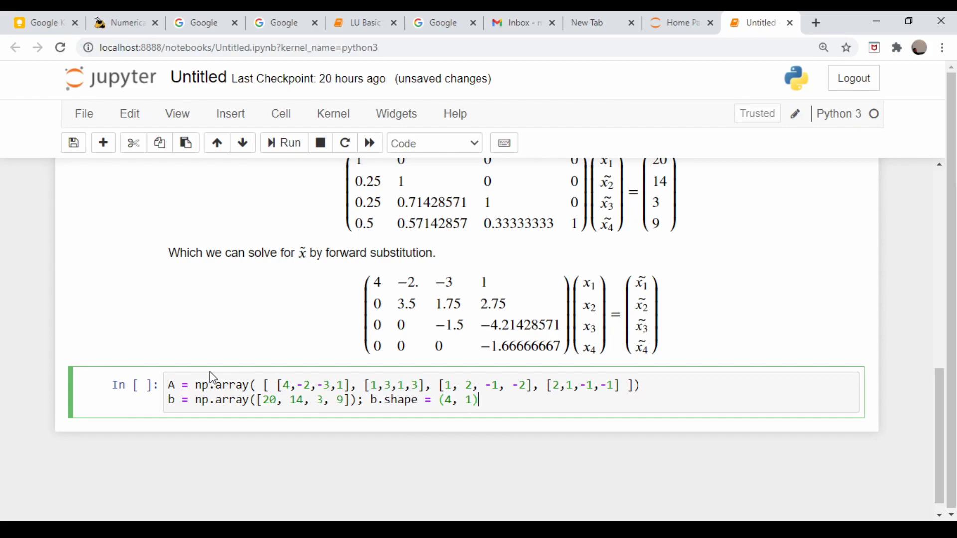
pyautogui.moveTo(285, 400)
pyautogui.write('print(A)')
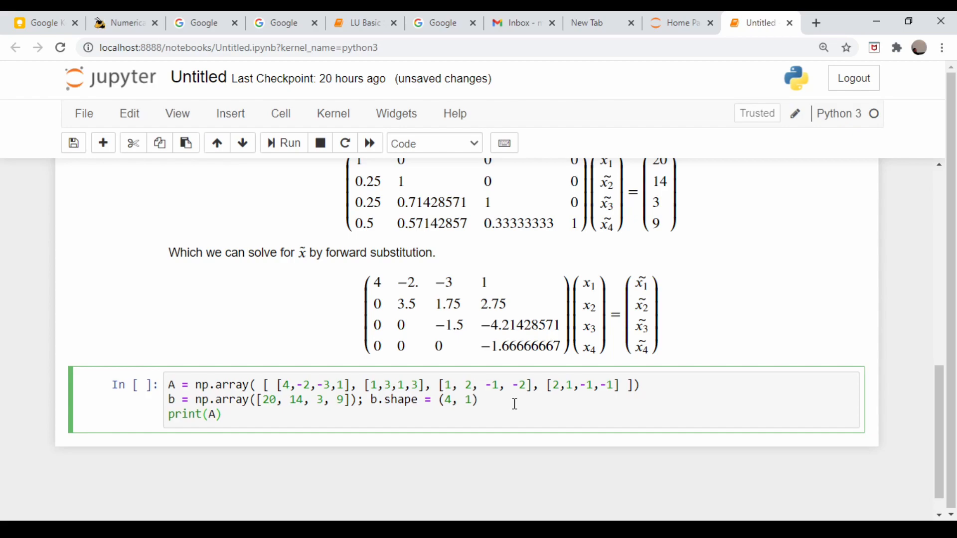
pyautogui.click(282, 142)
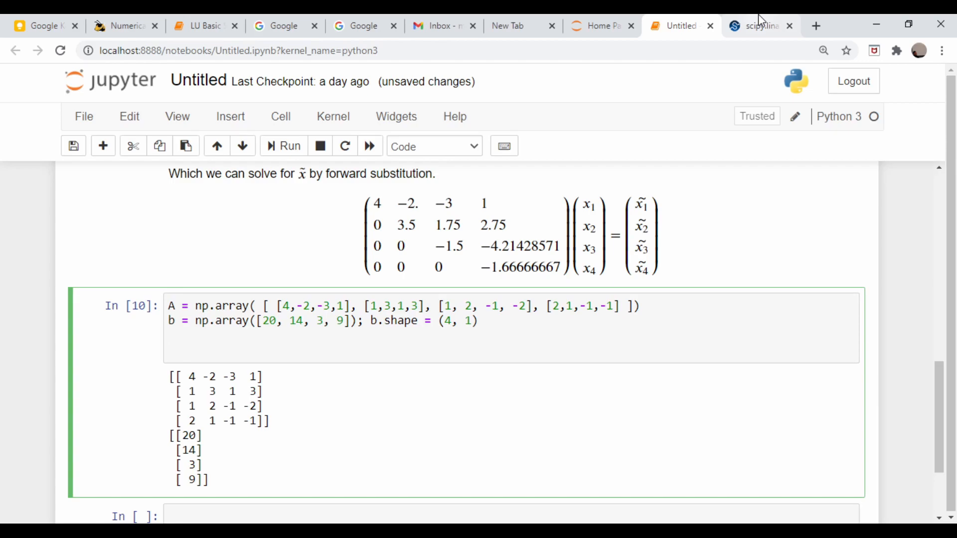
pyautogui.click(760, 26)
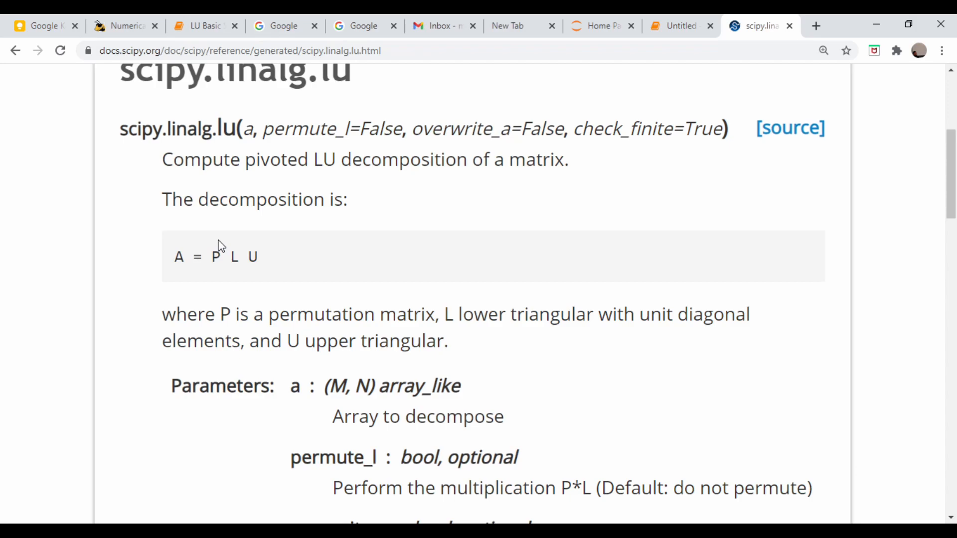
pyautogui.moveTo(222, 256)
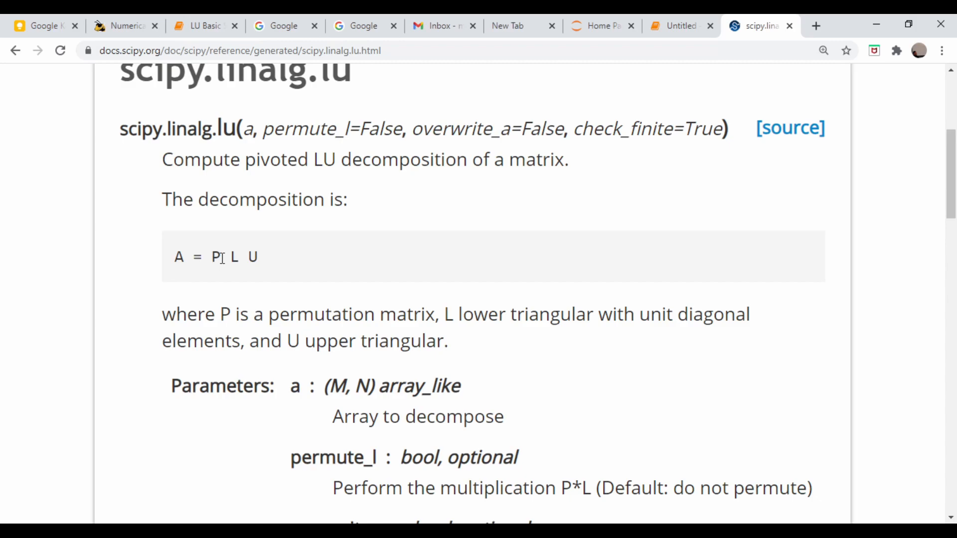
pyautogui.click(679, 26)
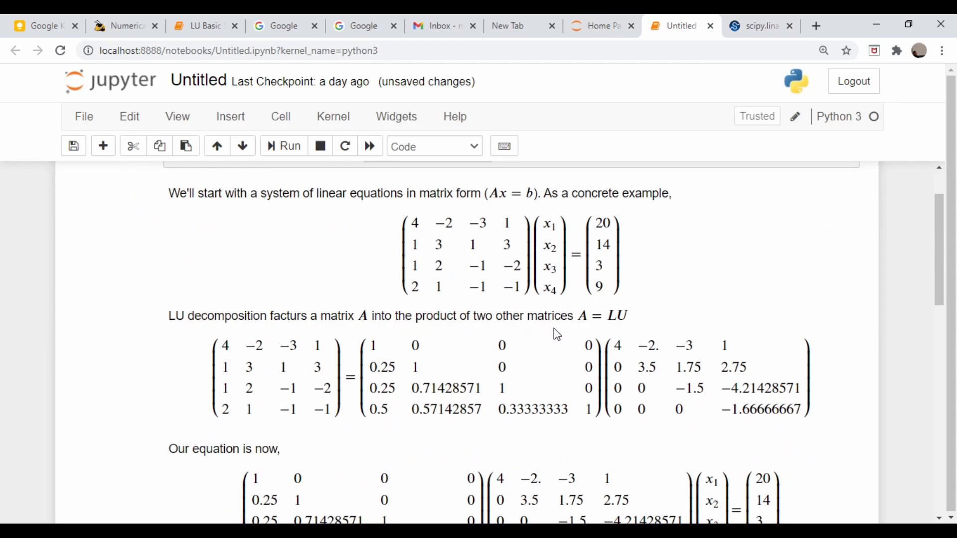
pyautogui.scroll(3)
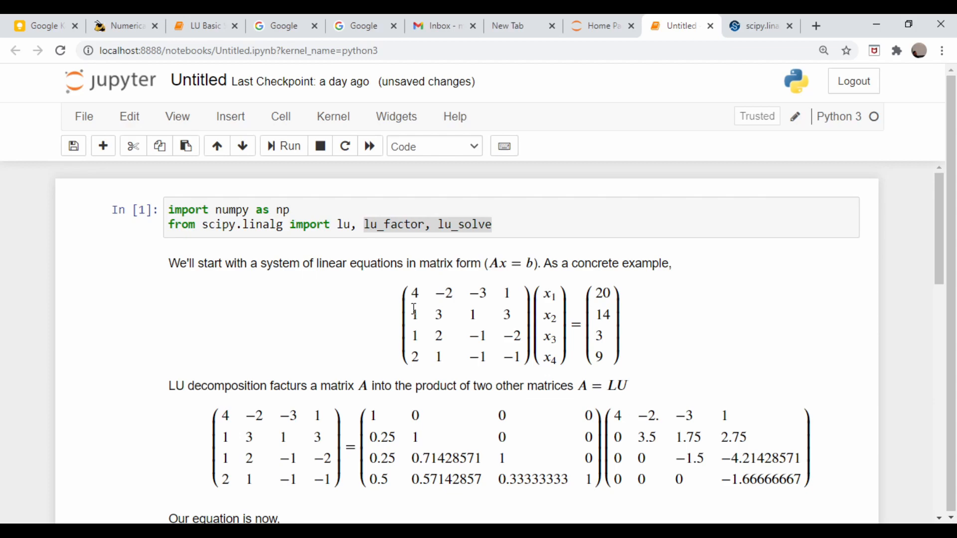
pyautogui.scroll(-3)
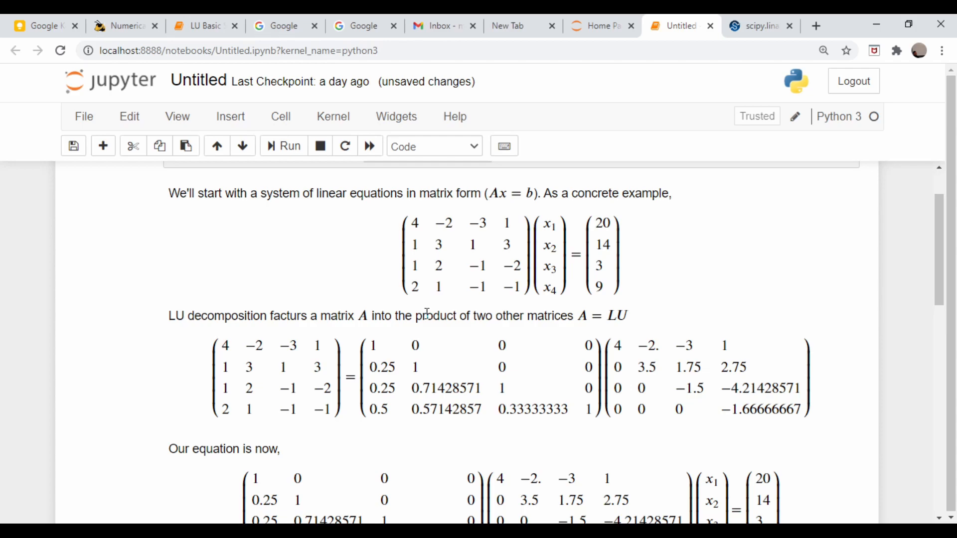
pyautogui.scroll(-3)
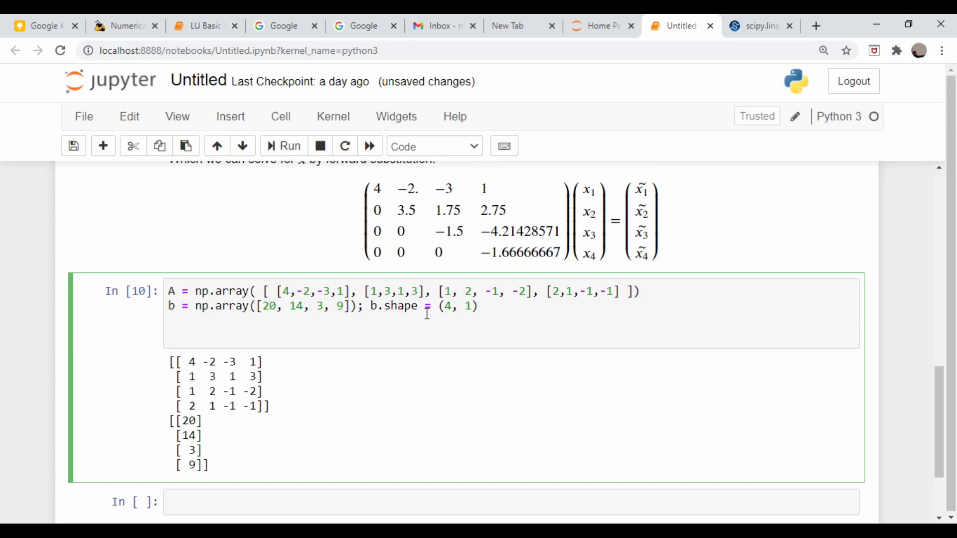
pyautogui.click(759, 26)
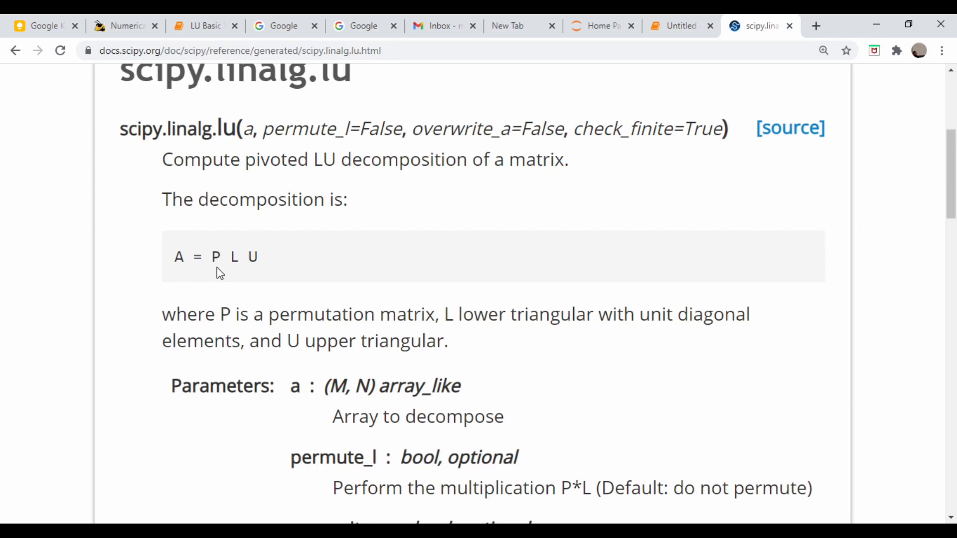
pyautogui.click(679, 26)
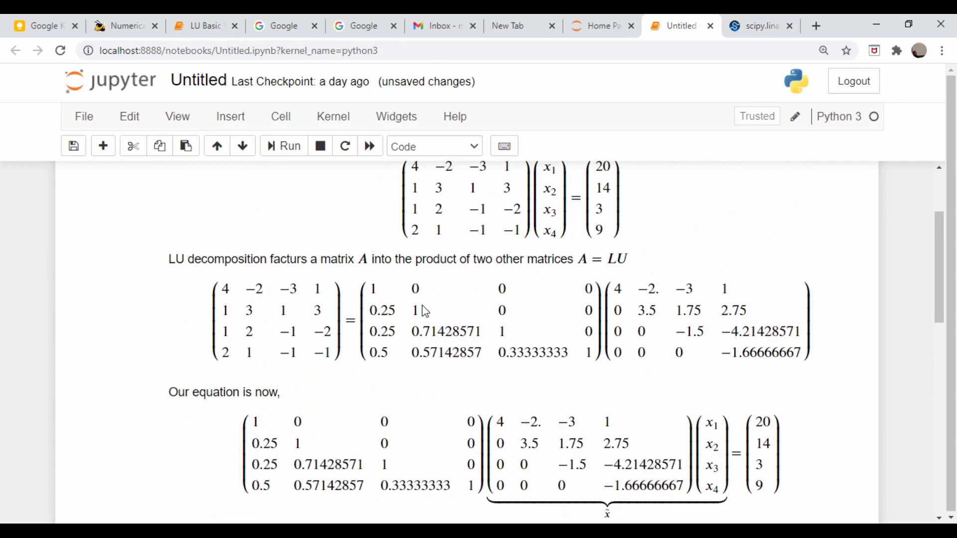
# Scroll to the top of the notebook and switch to the scipy.linalg.lu reference page
pyautogui.scroll(3)
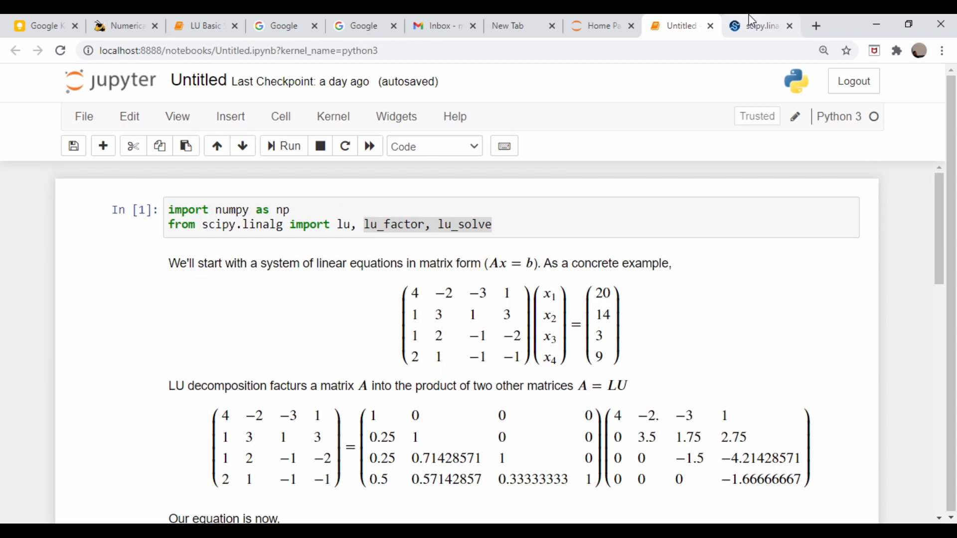
pyautogui.click(759, 26)
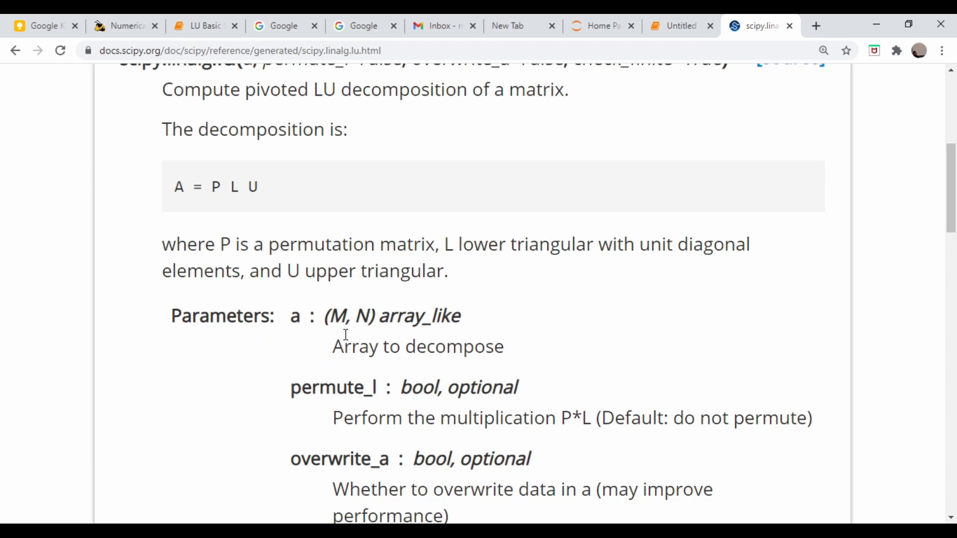
pyautogui.moveTo(678, 26)
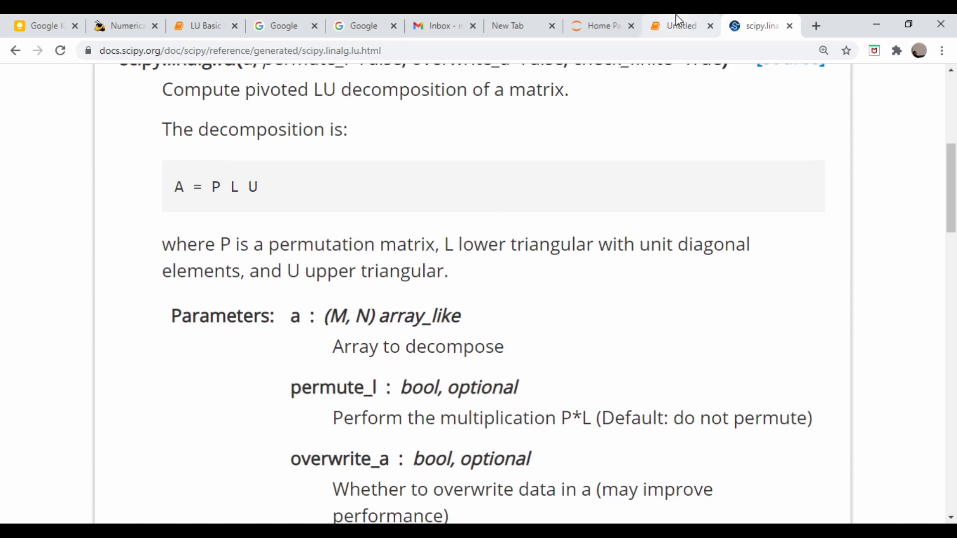
# Return from the SciPy lu reference to the notebook to add P, L, U = lu(A)
pyautogui.click(679, 25)
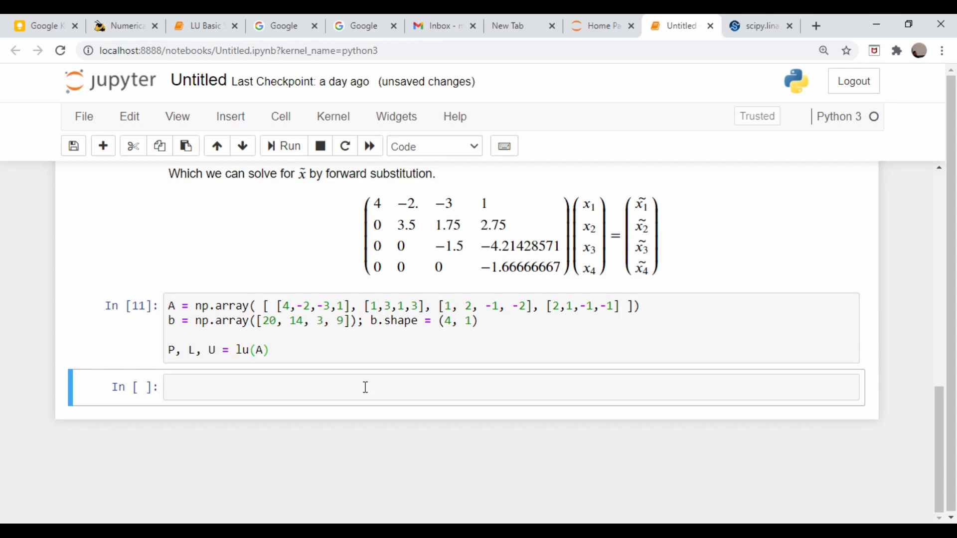
# Print the permutation matrix P, then L and U from lu(A), and run the cell
pyautogui.write('print(P)')
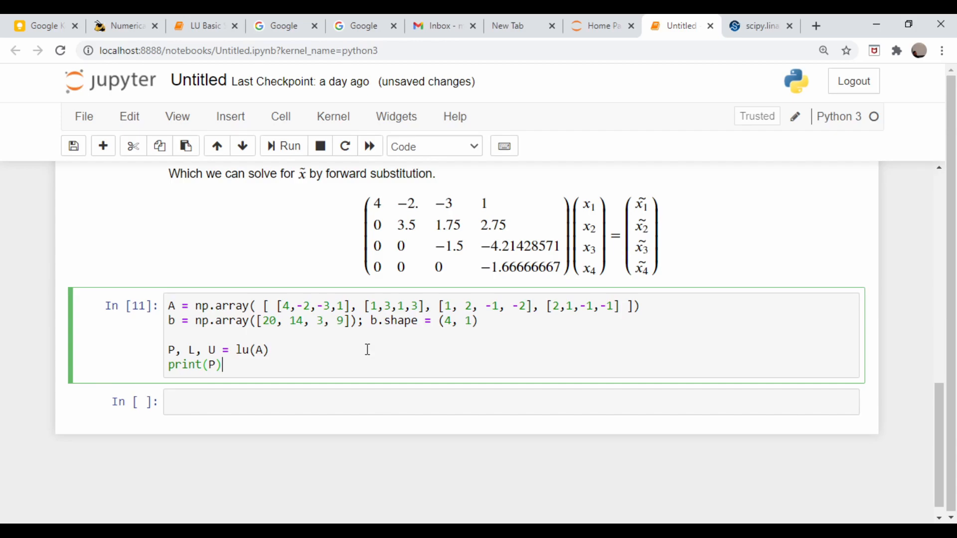
pyautogui.click(283, 146)
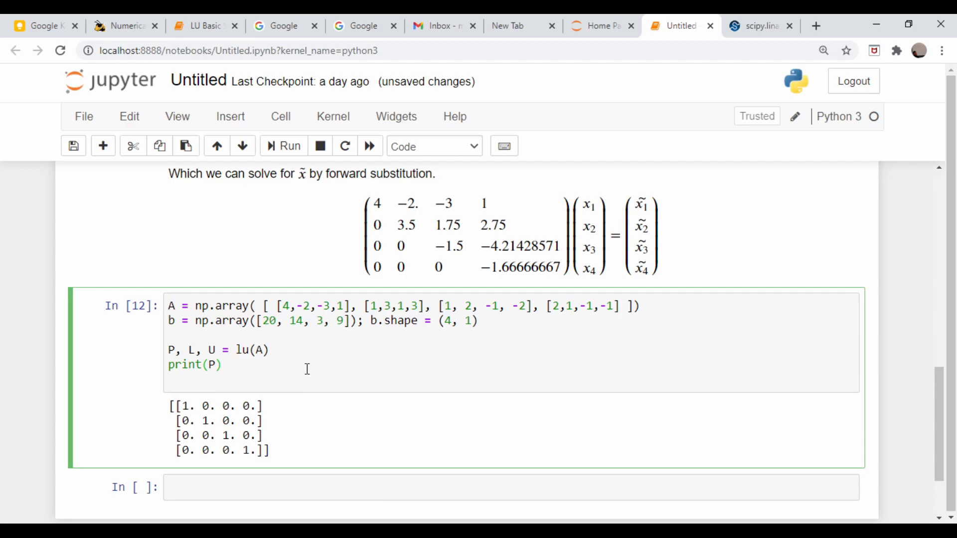
pyautogui.write('print(L)')
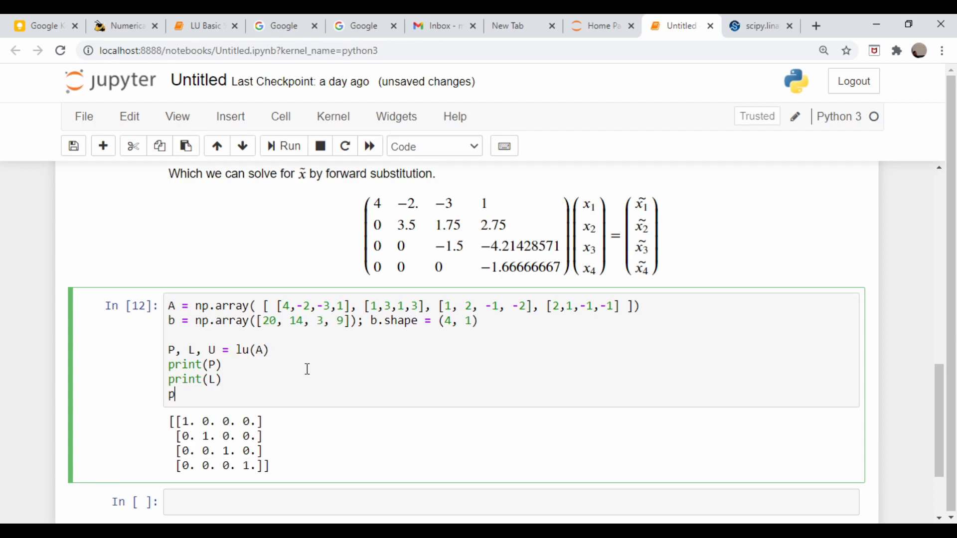
pyautogui.click(282, 146)
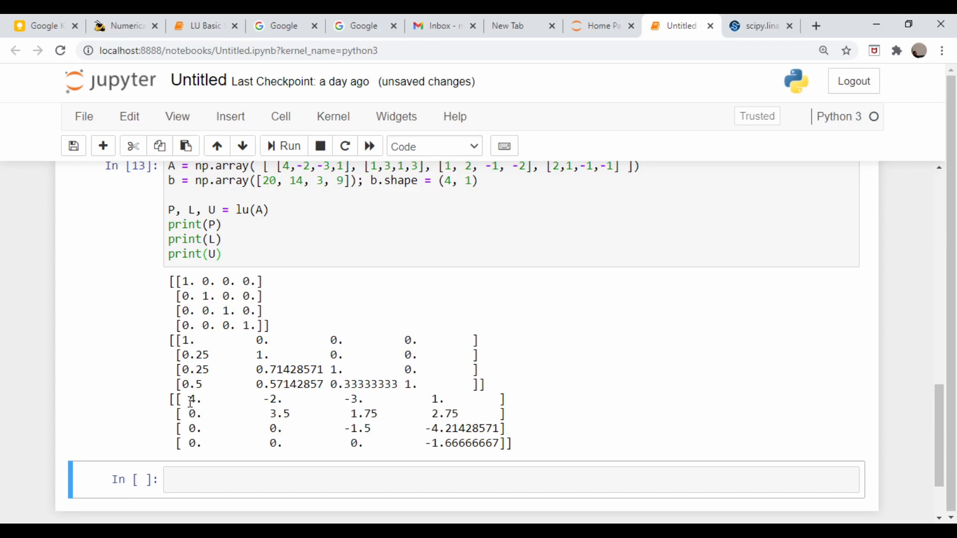
pyautogui.scroll(3)
pyautogui.write(' @')
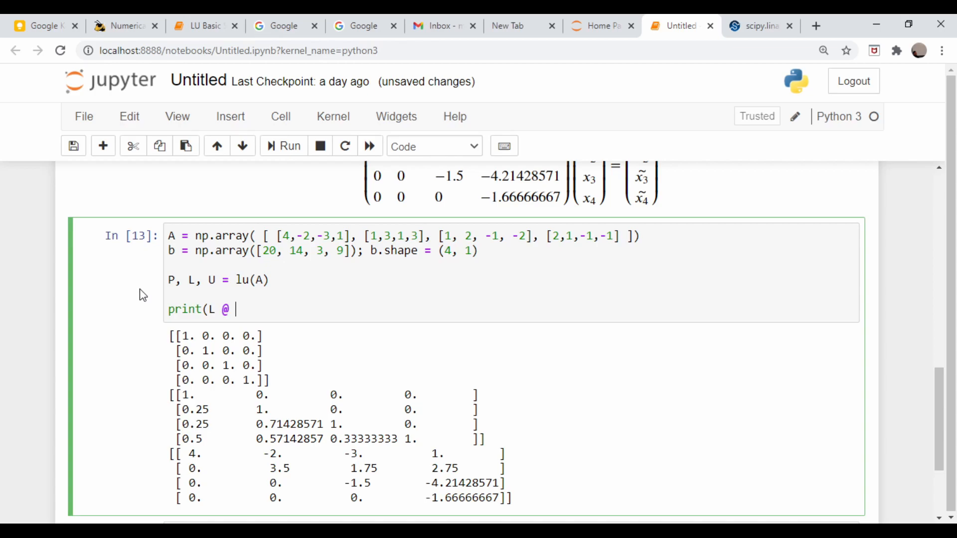
# Verify np.allclose(L @ U, A) returns True
pyautogui.click(289, 145)
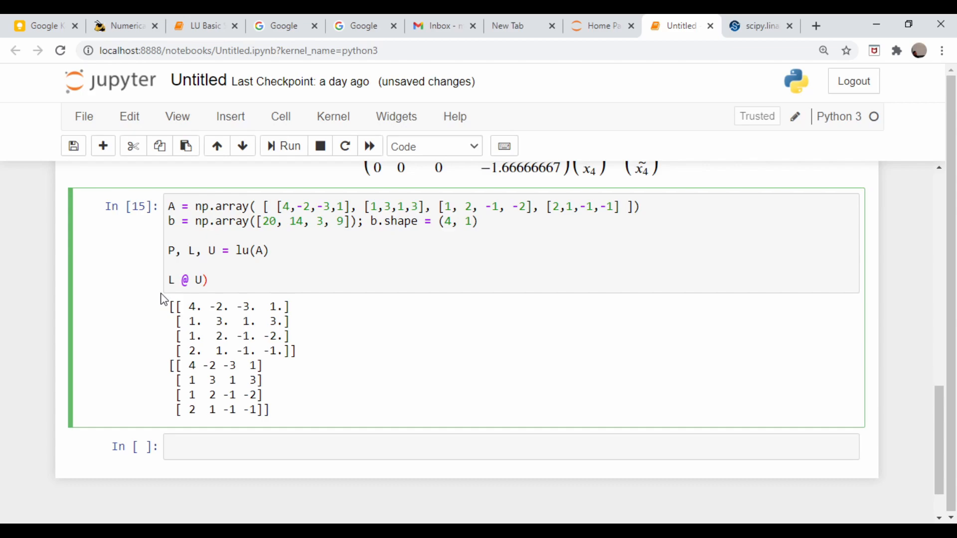
pyautogui.write('np.allclose(')
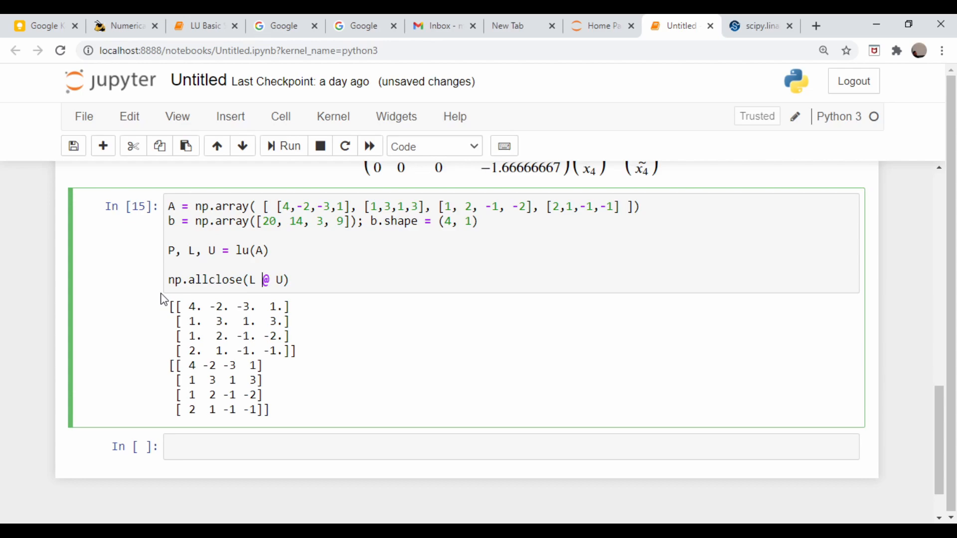
pyautogui.click(282, 145)
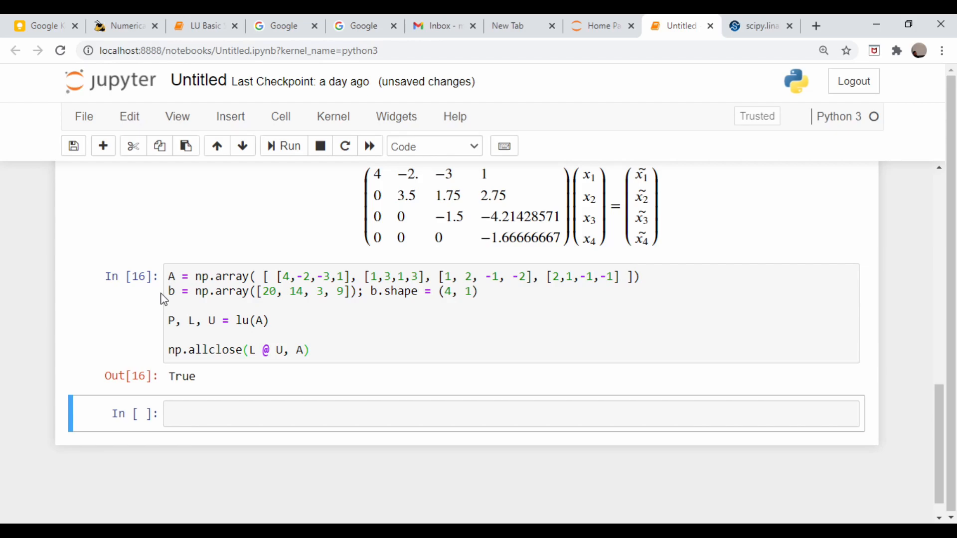
pyautogui.scroll(3)
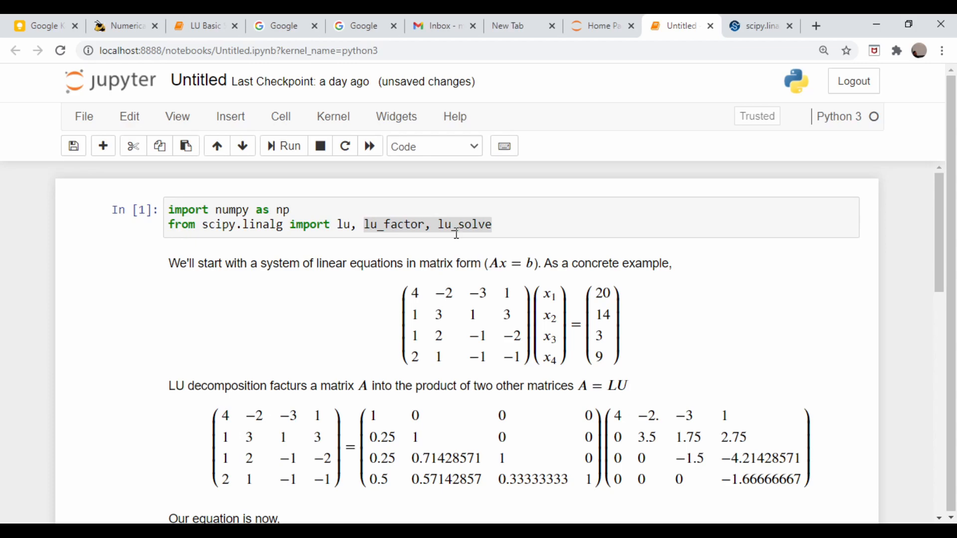
# Write LU, p = lu_factor(A) and lu_solve((LU, p), b), adding the missing b after the TypeError
pyautogui.scroll(-3)
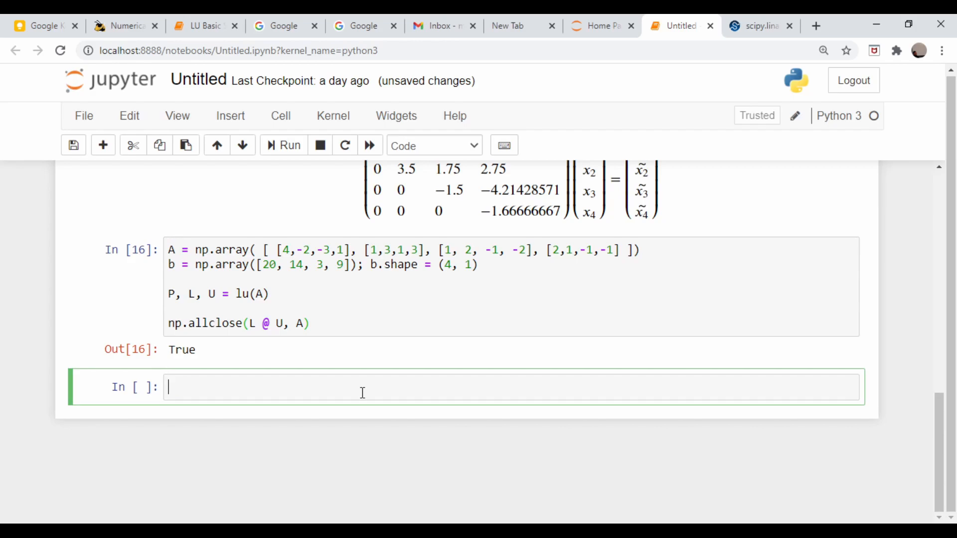
pyautogui.write('(lu)')
pyautogui.write('lu, p = lu_factor(A')
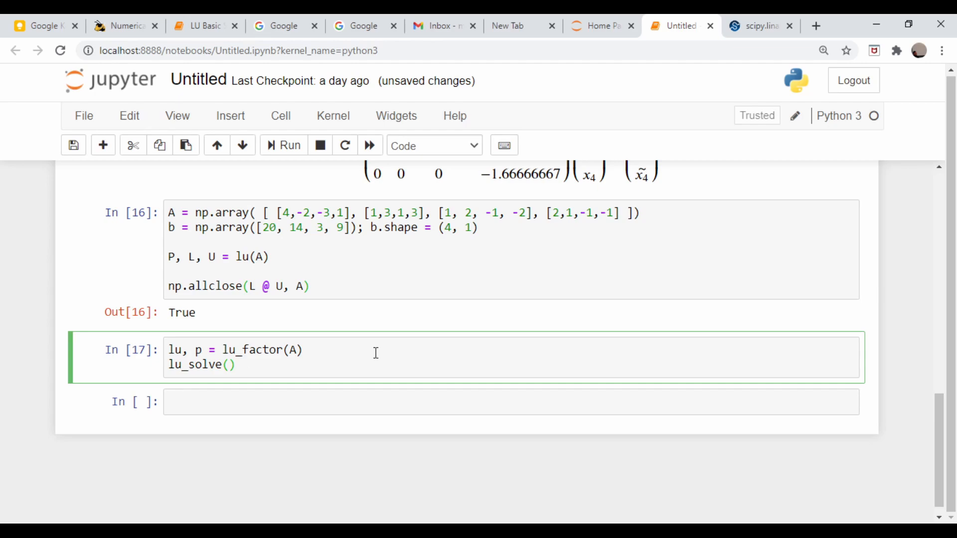
pyautogui.write('(lu,')
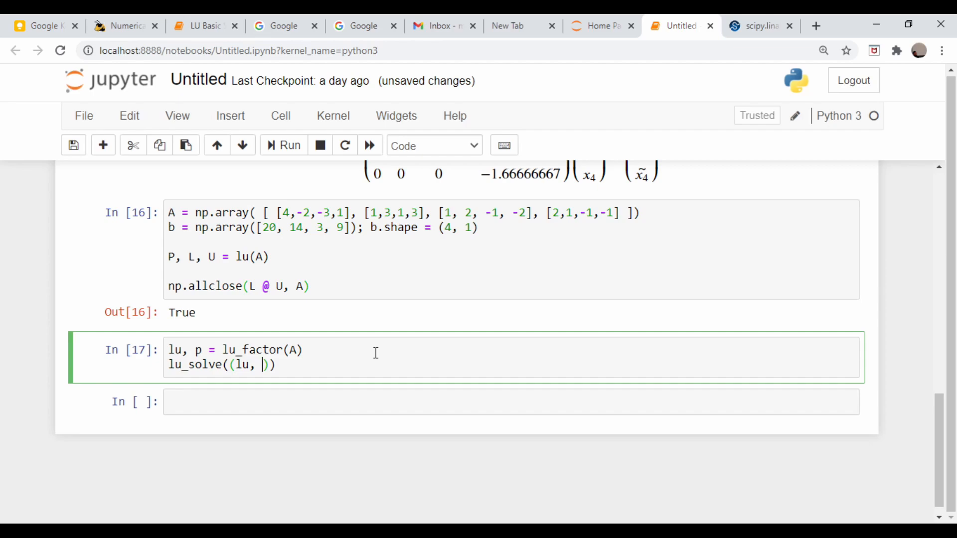
pyautogui.write('p')
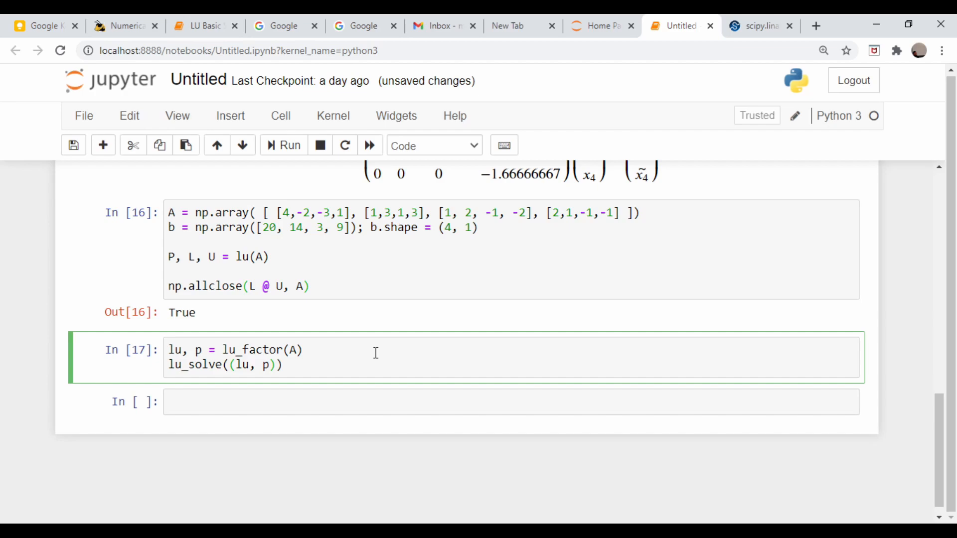
pyautogui.write('LU')
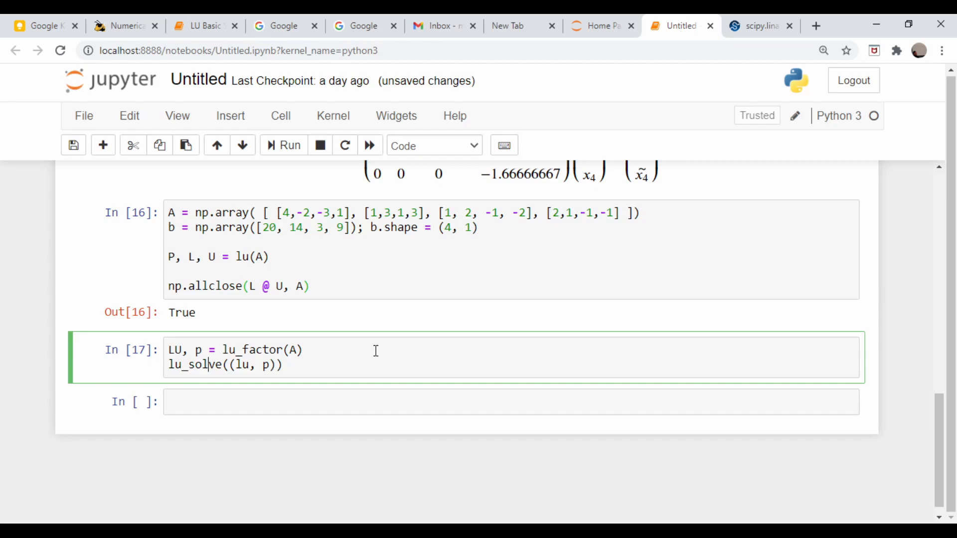
pyautogui.click(282, 145)
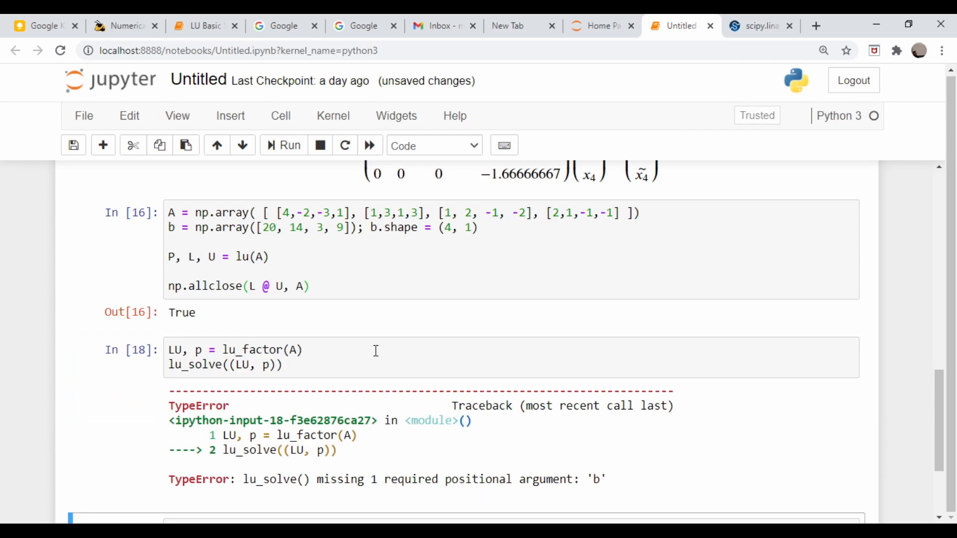
pyautogui.write(', b')
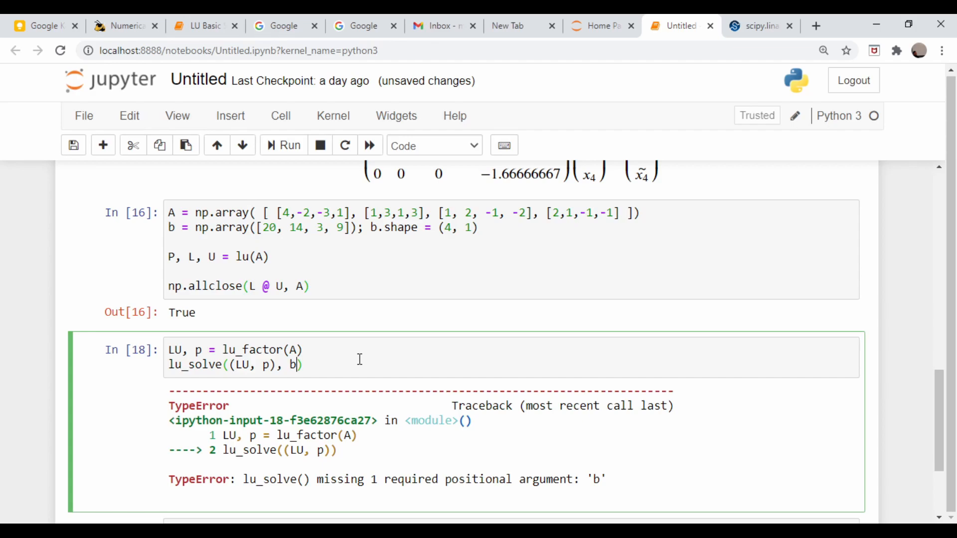
pyautogui.scroll(3)
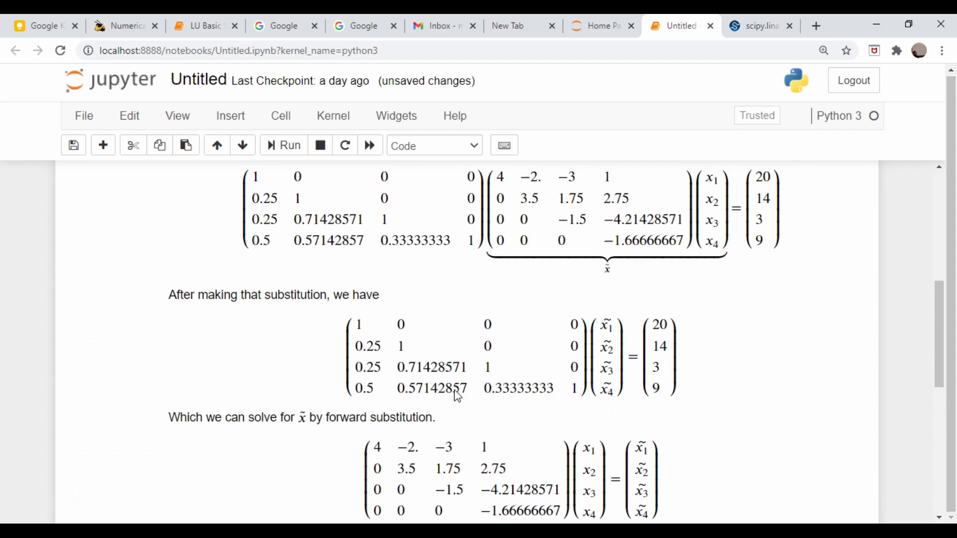
# Add np.linalg.solve(A, b) below lu_solve to confirm the solution 5, 1, 0, 2
pyautogui.scroll(-3)
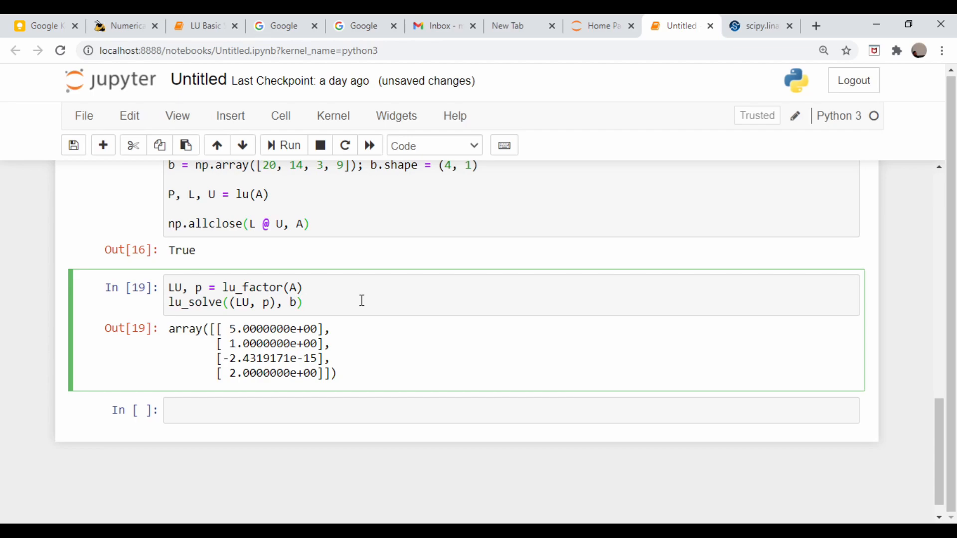
pyautogui.write('np.linalg(')
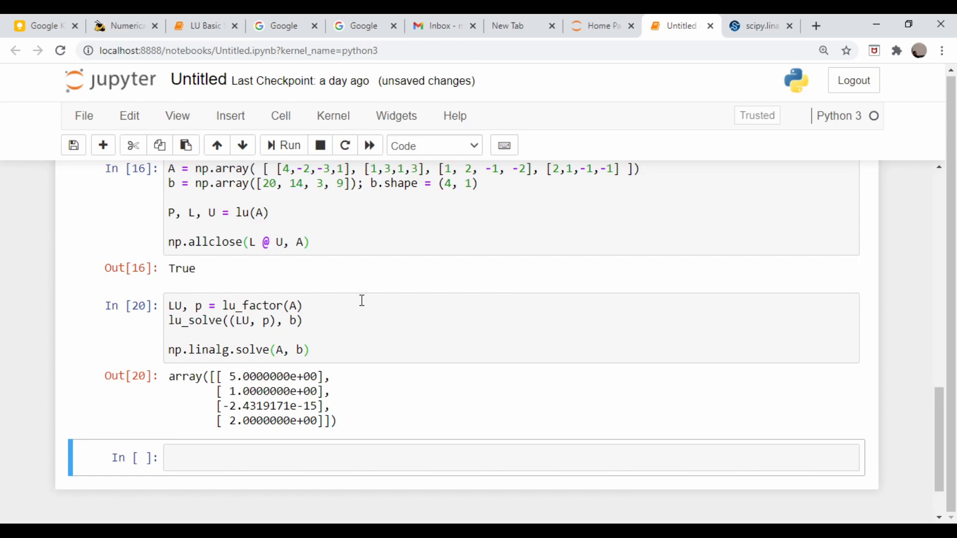
pyautogui.click(408, 347)
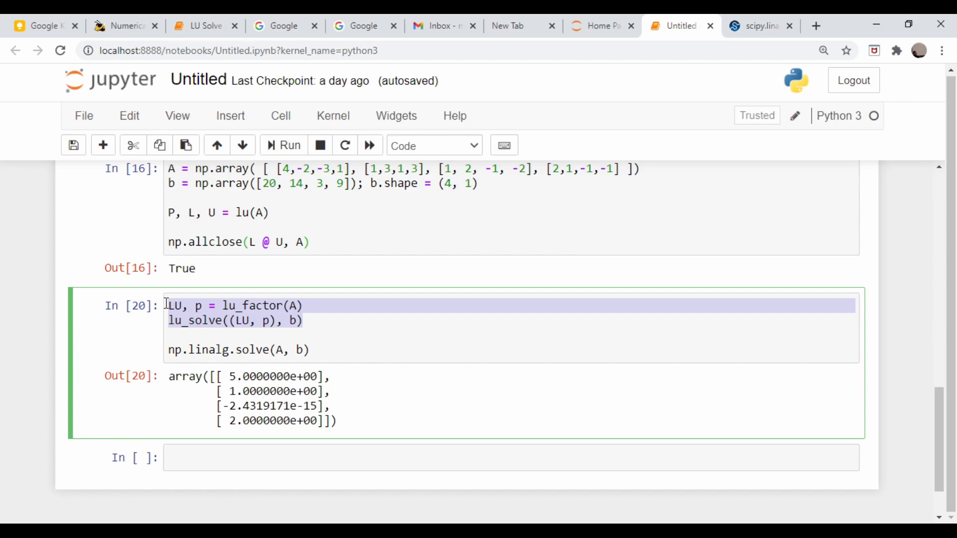
pyautogui.scroll(3)
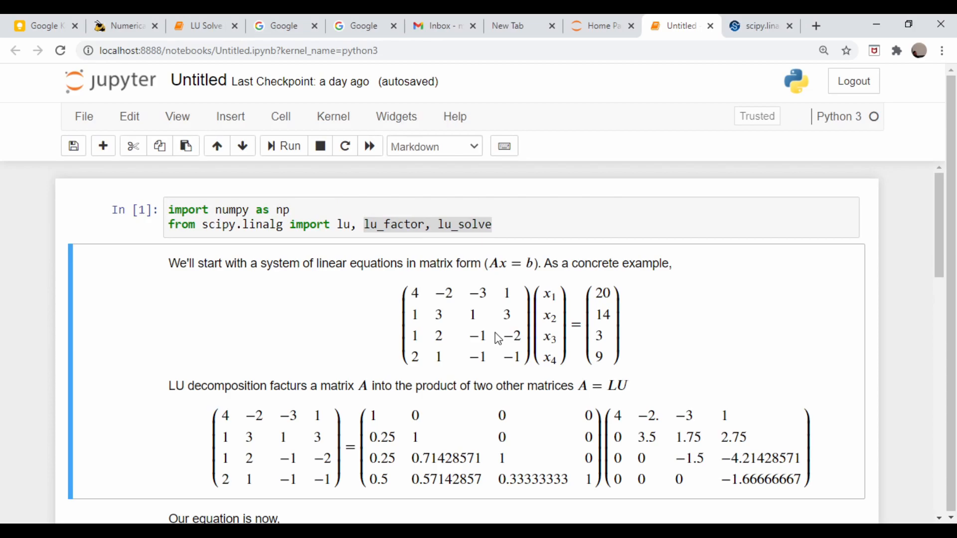
pyautogui.moveTo(431, 354)
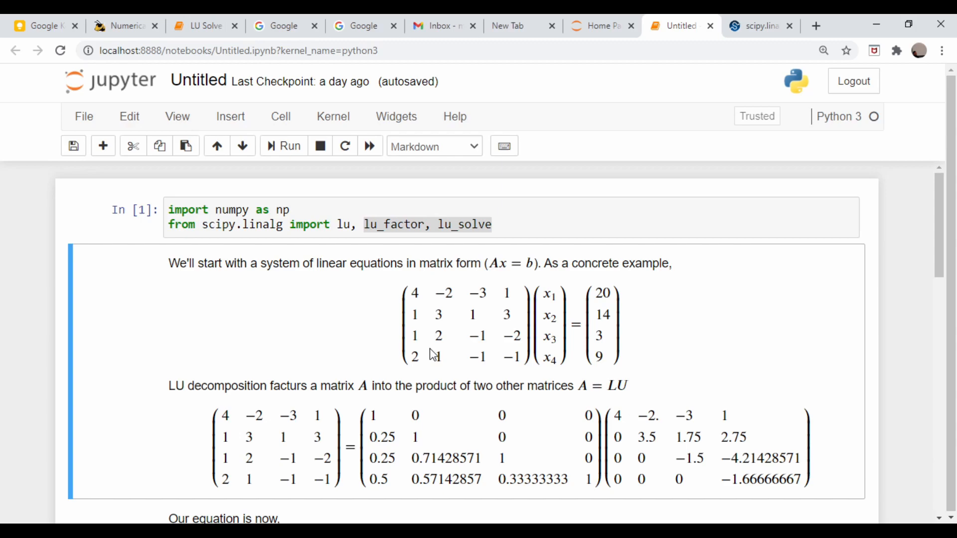
pyautogui.moveTo(455, 316)
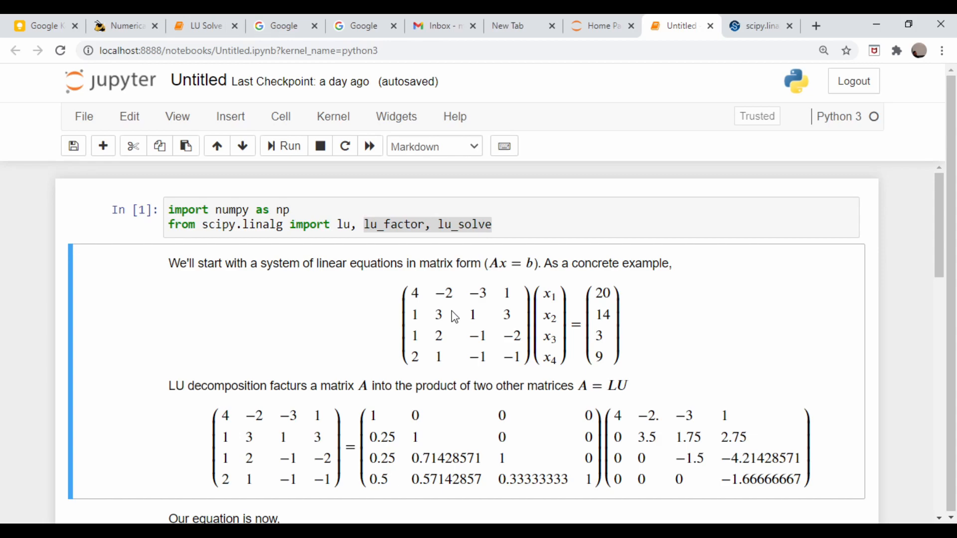
pyautogui.moveTo(608, 288)
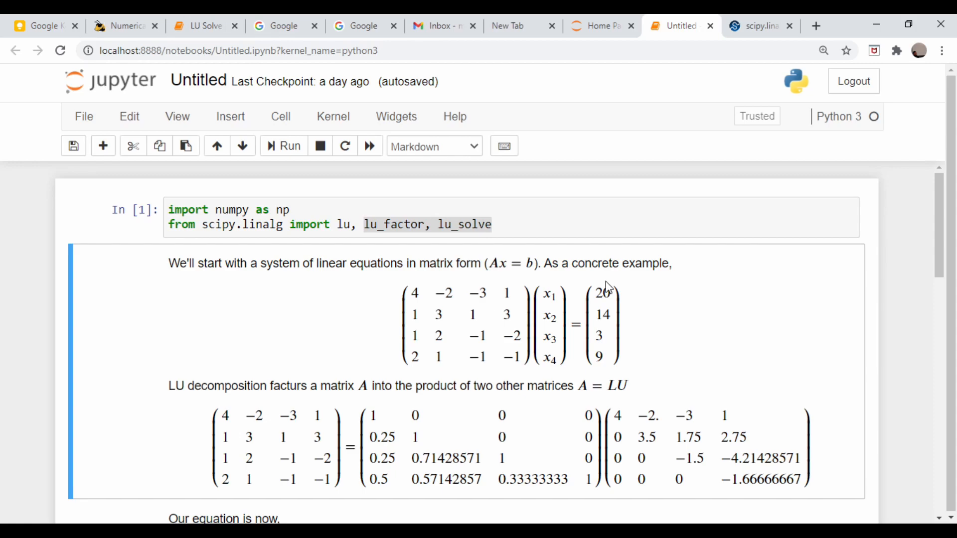
pyautogui.moveTo(462, 333)
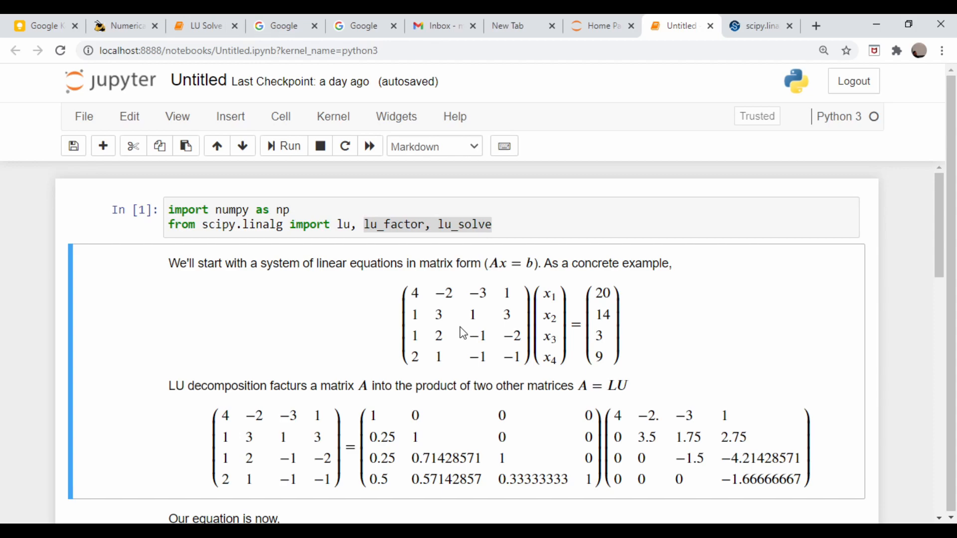
pyautogui.scroll(-3)
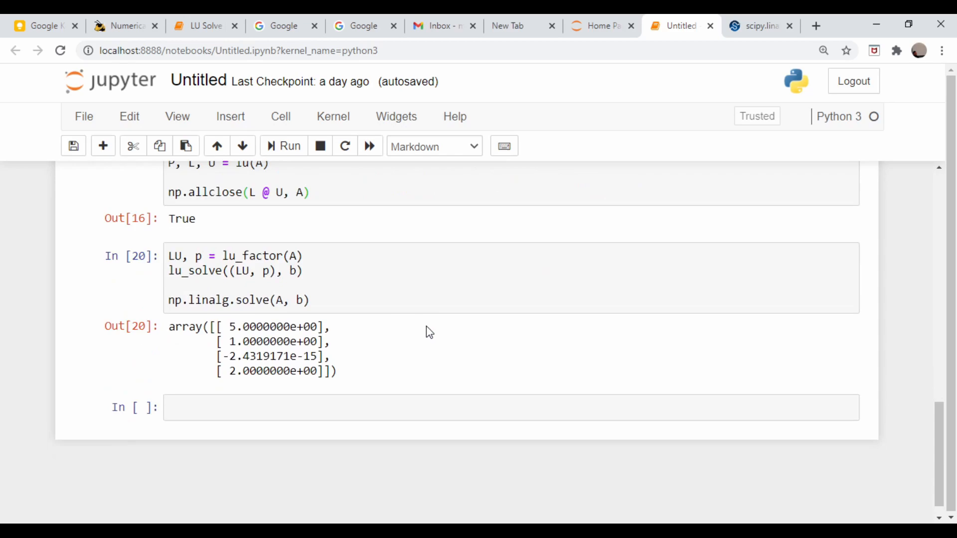
pyautogui.scroll(3)
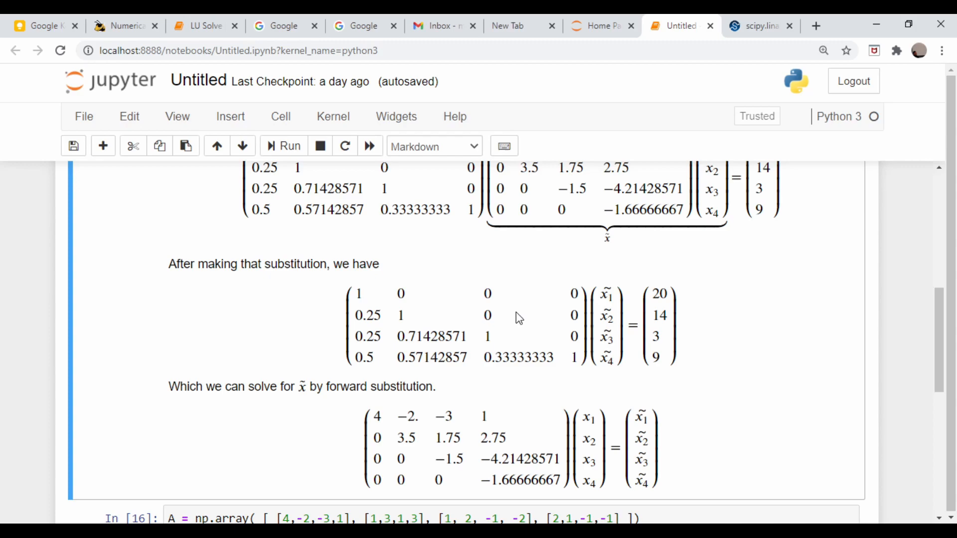
pyautogui.moveTo(540, 386)
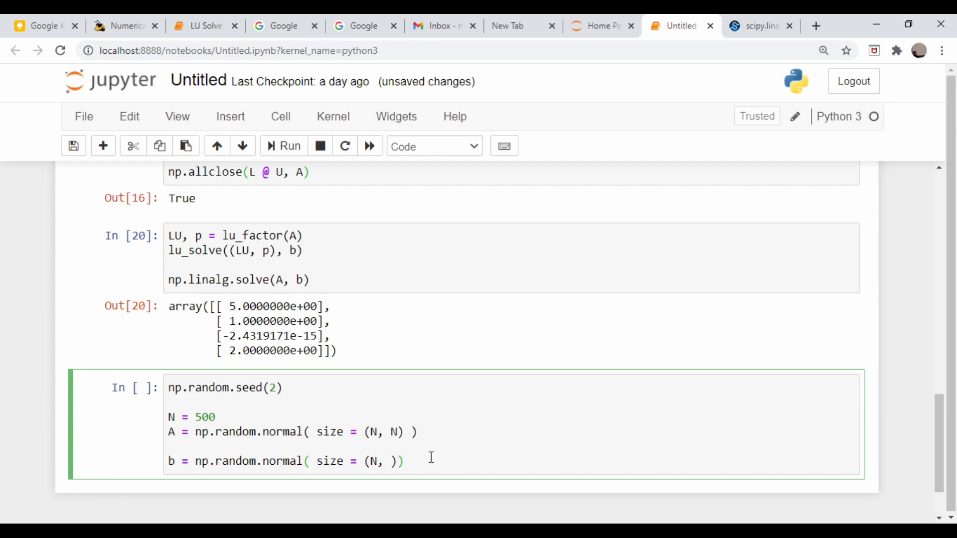
# Run the timing loop of 10000 np.linalg.solve calls on the random 500×500 system (~30.7 s)
pyautogui.scroll(3)
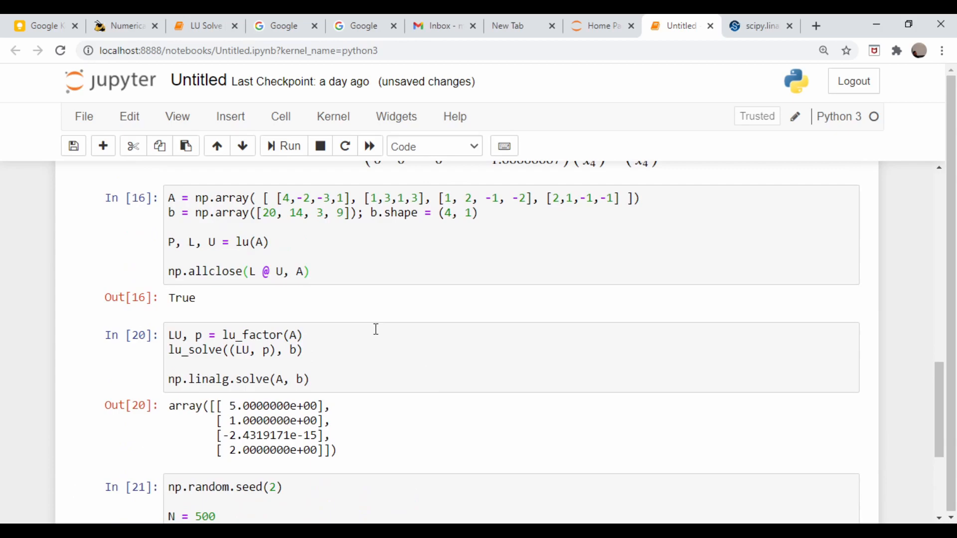
pyautogui.moveTo(226, 380)
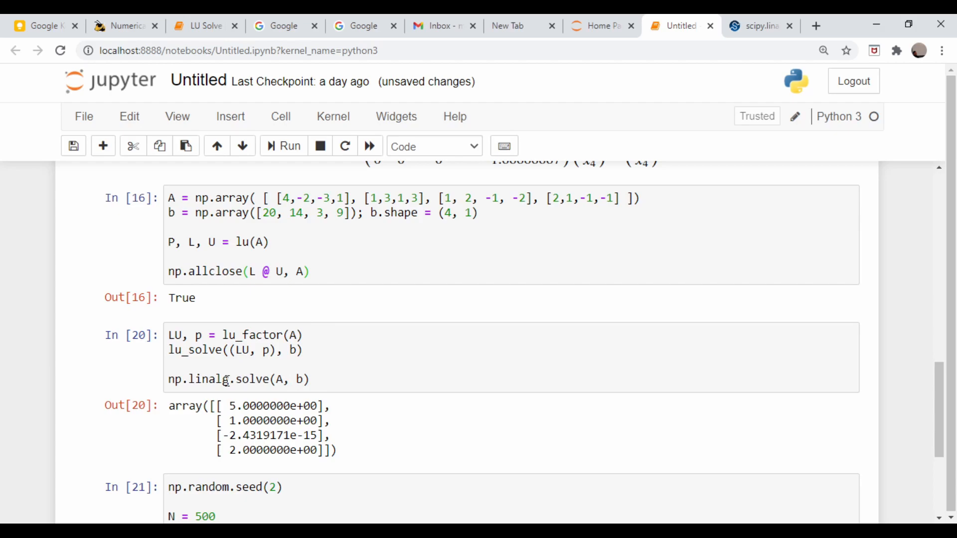
pyautogui.scroll(-3)
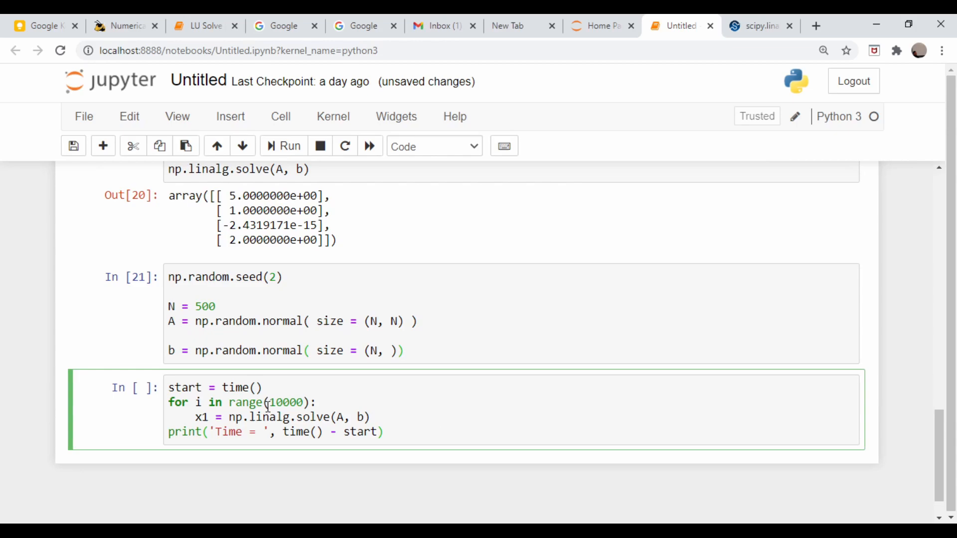
pyautogui.scroll(3)
pyautogui.write('from time import ti')
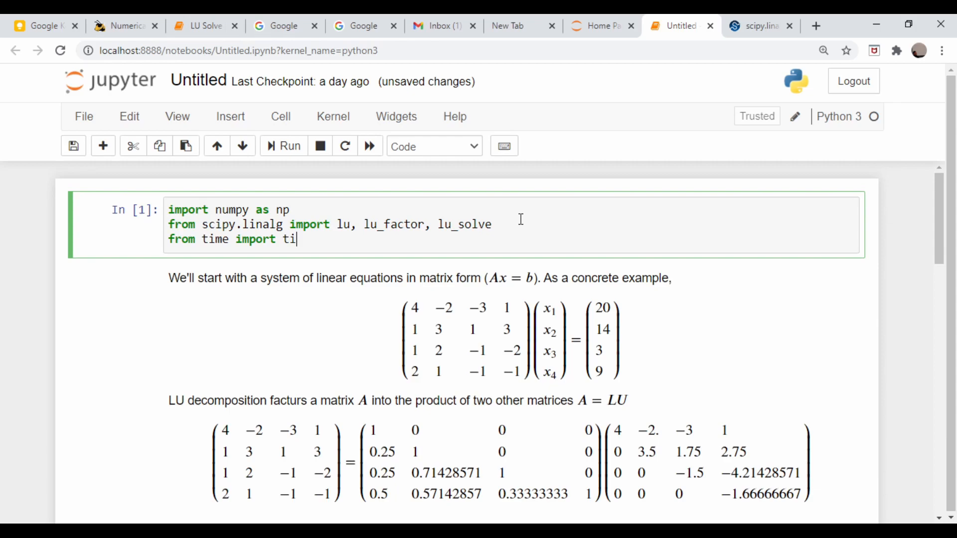
pyautogui.scroll(-3)
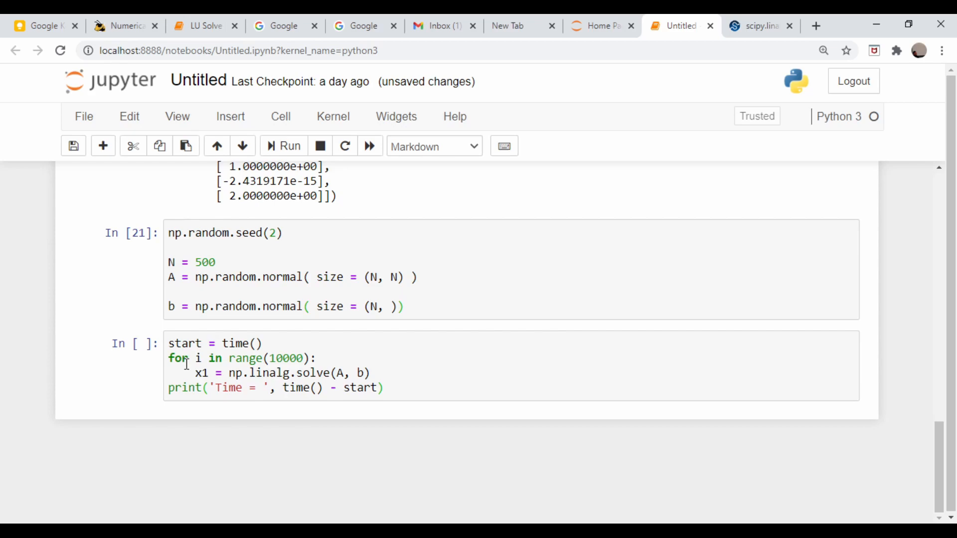
pyautogui.click(291, 145)
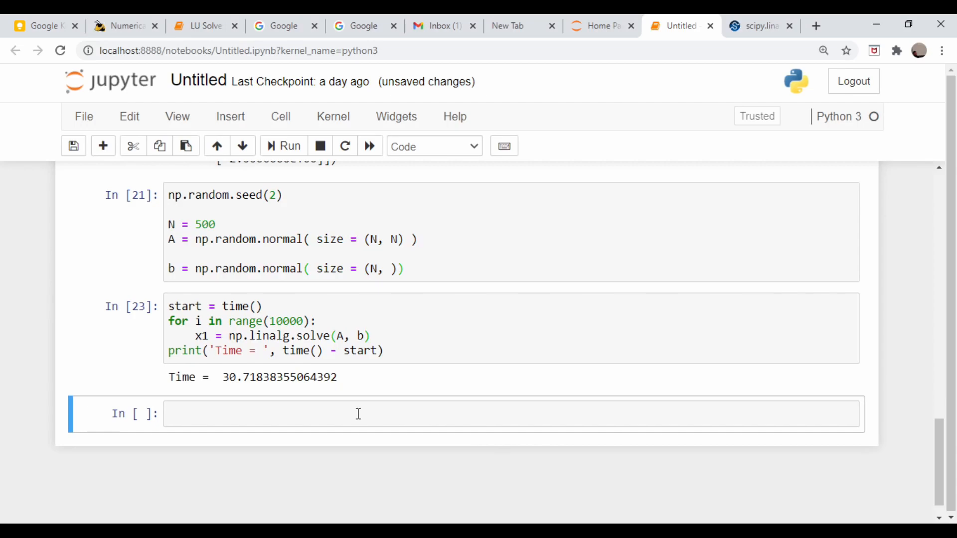
pyautogui.click(428, 350)
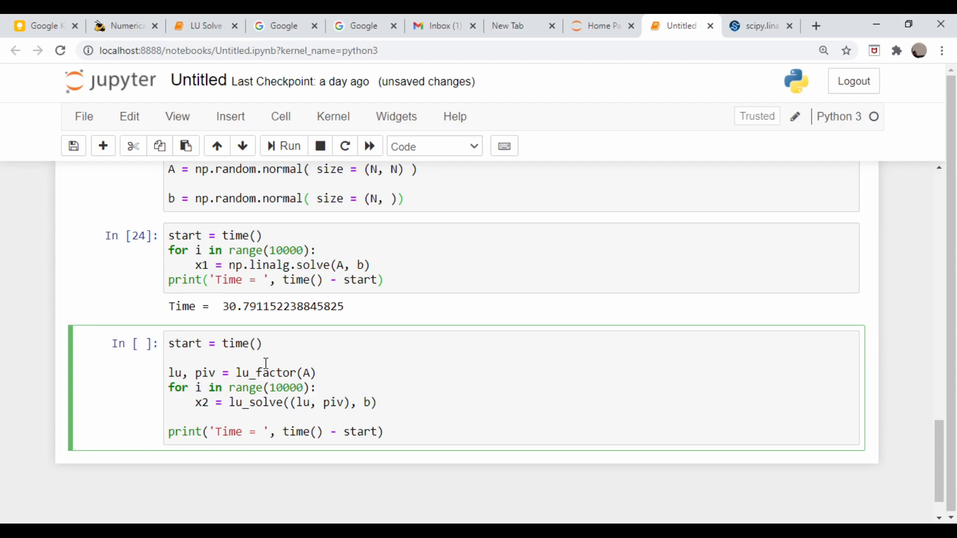
pyautogui.moveTo(249, 405)
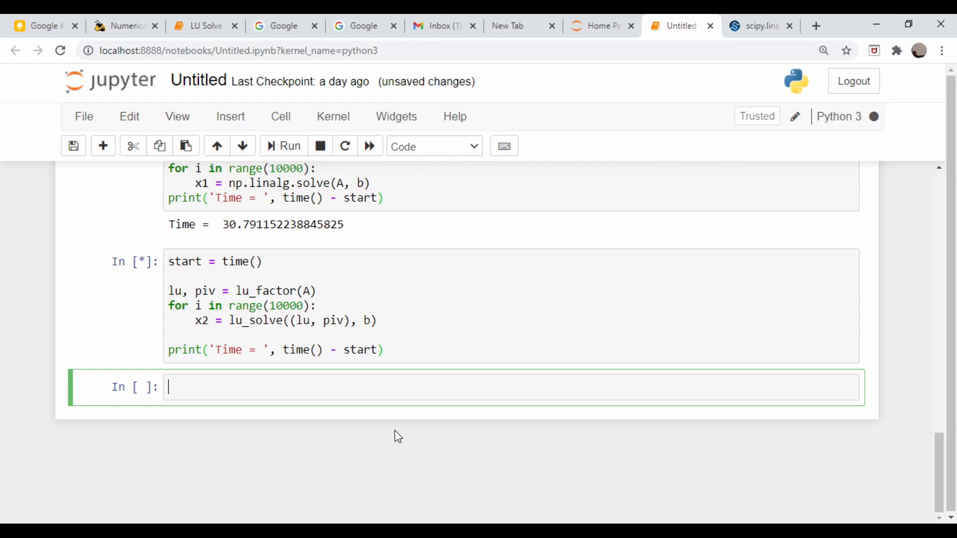
# Begin an np.allclose(x1, x2) check comparing the lu_solve and np.linalg.solve results
pyautogui.click(290, 145)
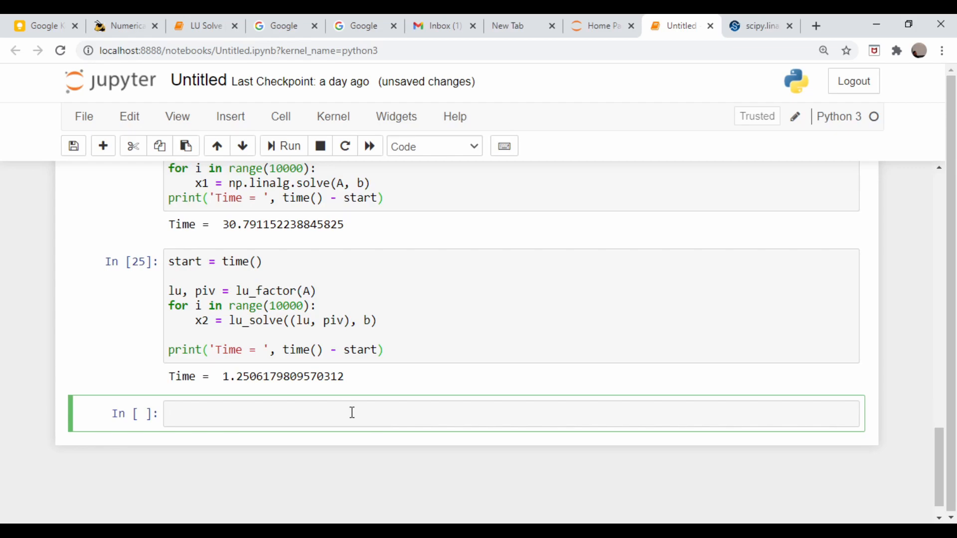
pyautogui.write('np.allco(x1, x2')
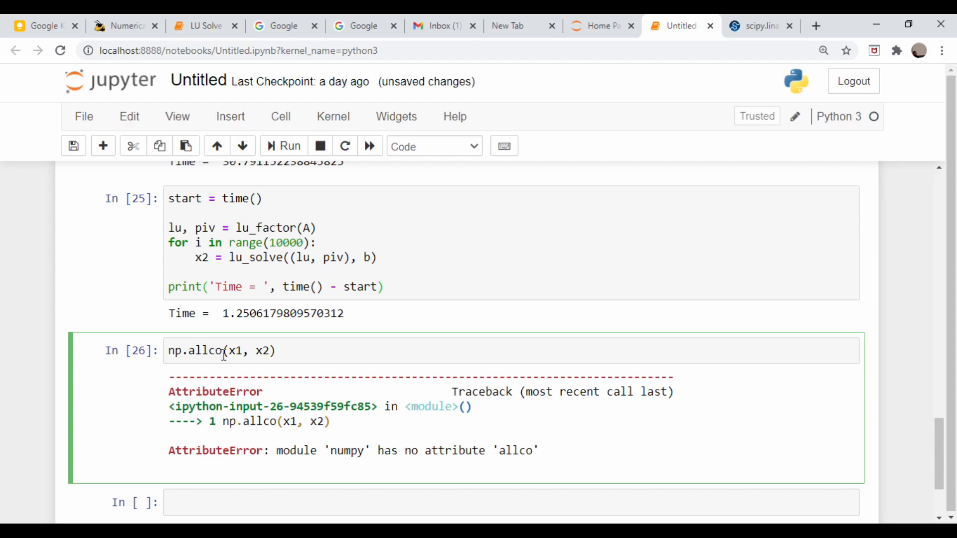
pyautogui.press('Backspace')
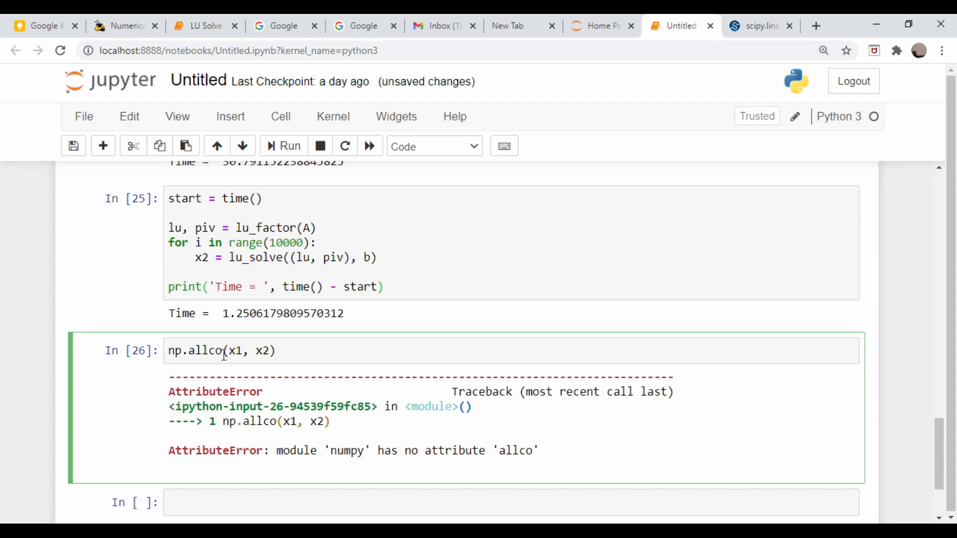